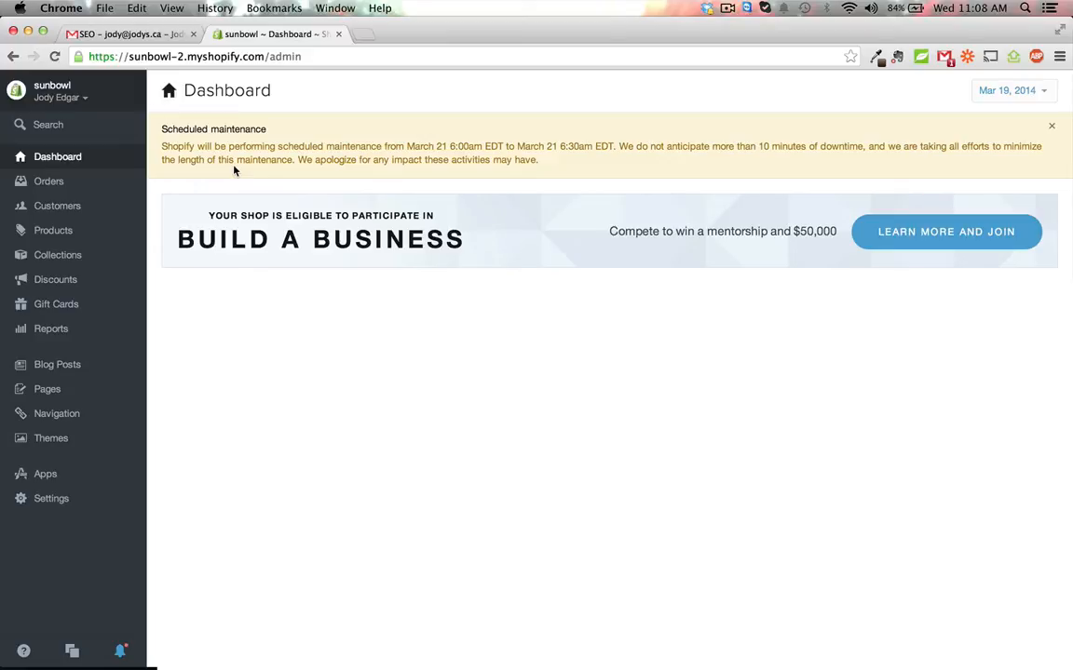
{"action": "mouse_move", "coordinate": [53, 230]}
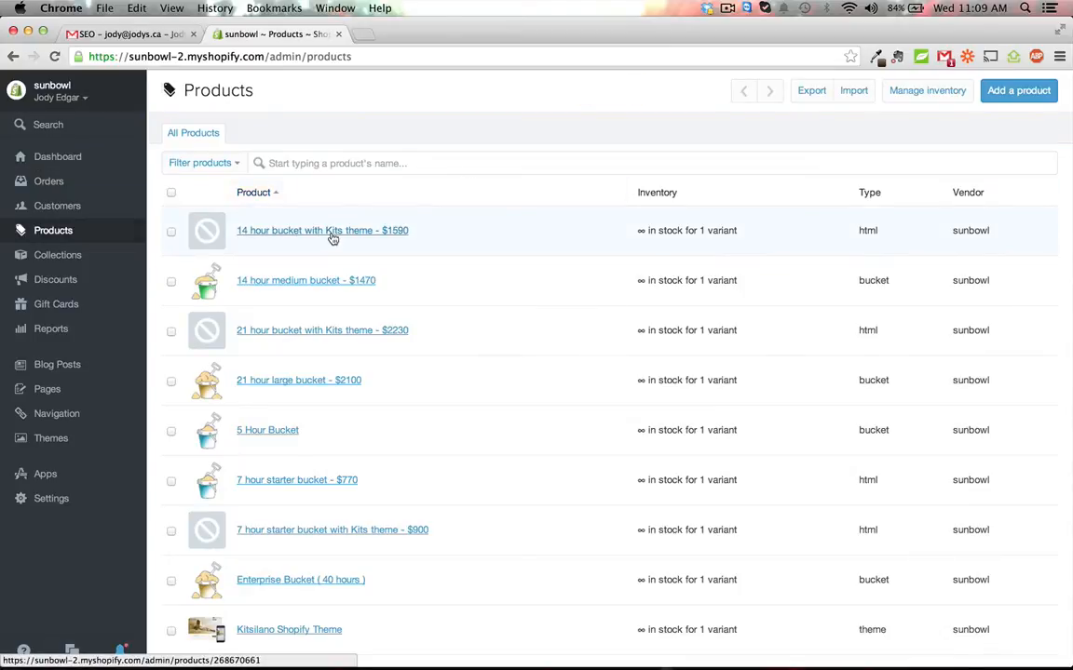
Step: Open the '14 hour bucket with Kits theme' product and scroll to its Search Engines listing
{"action": "left_click", "coordinate": [321, 230]}
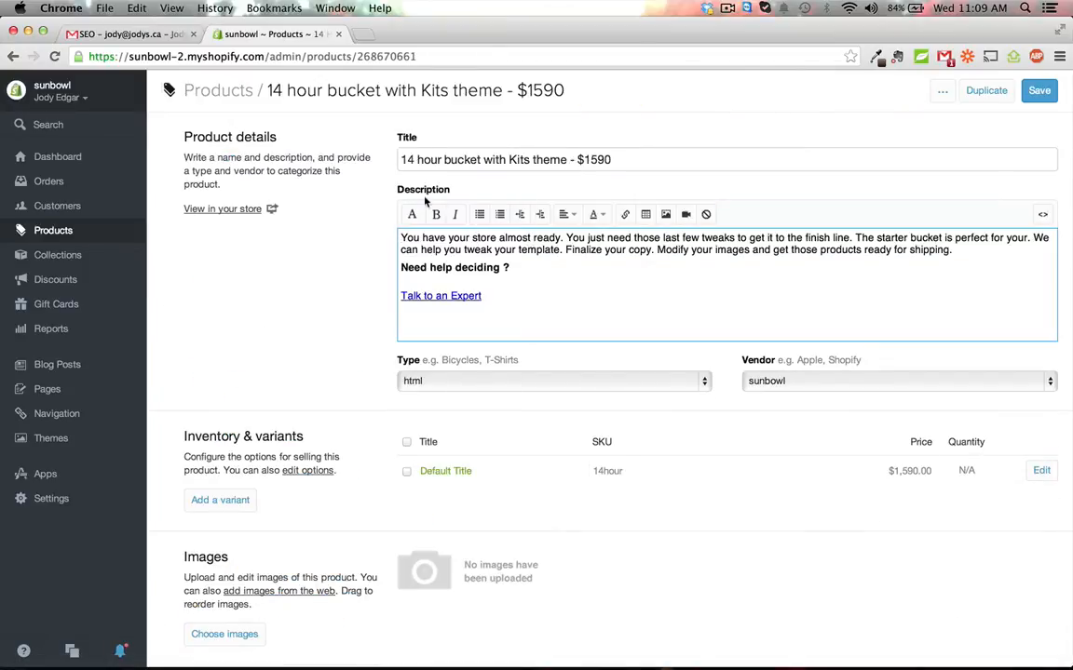
{"action": "scroll", "scroll_direction": "down", "scroll_amount": 3}
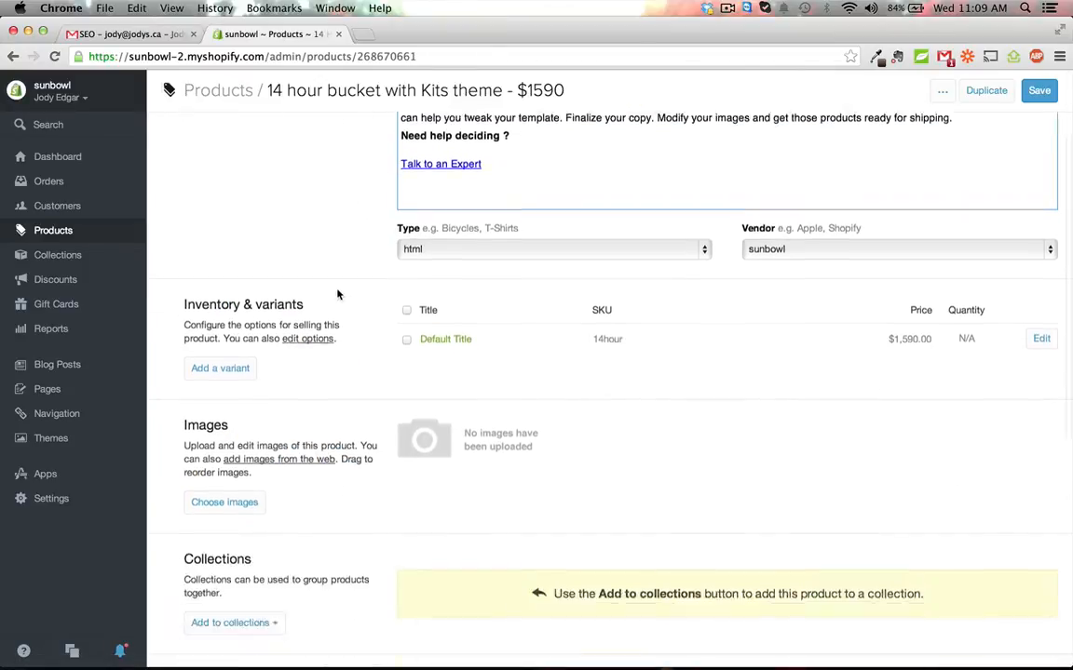
{"action": "scroll", "scroll_direction": "down", "scroll_amount": 3}
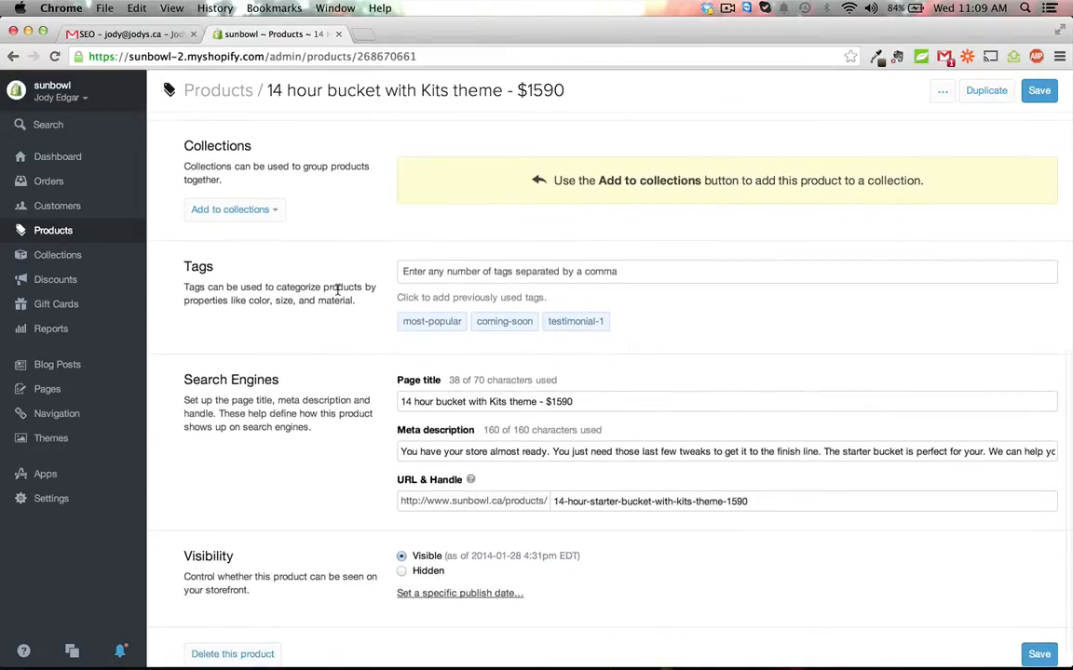
{"action": "scroll", "scroll_direction": "down", "scroll_amount": 3}
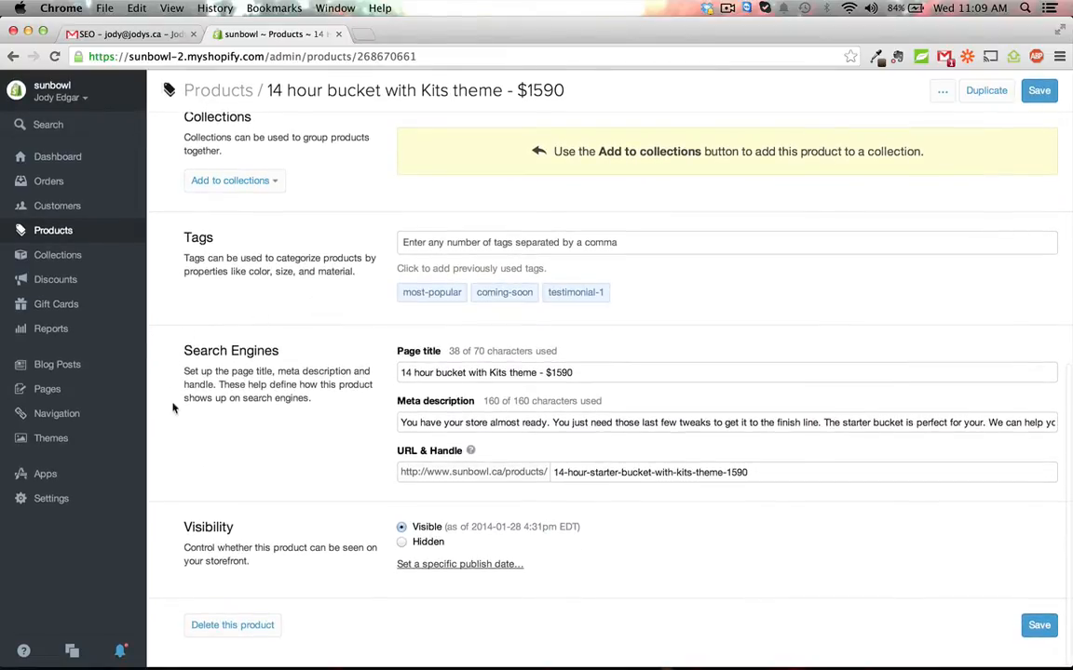
{"action": "mouse_move", "coordinate": [311, 420]}
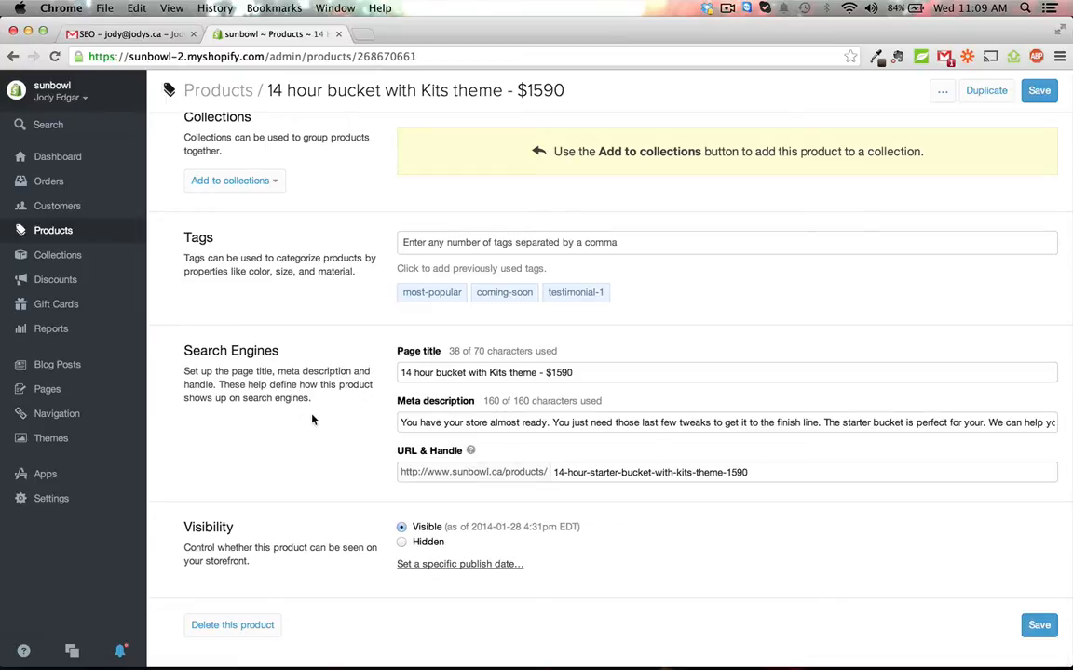
{"action": "mouse_move", "coordinate": [458, 369]}
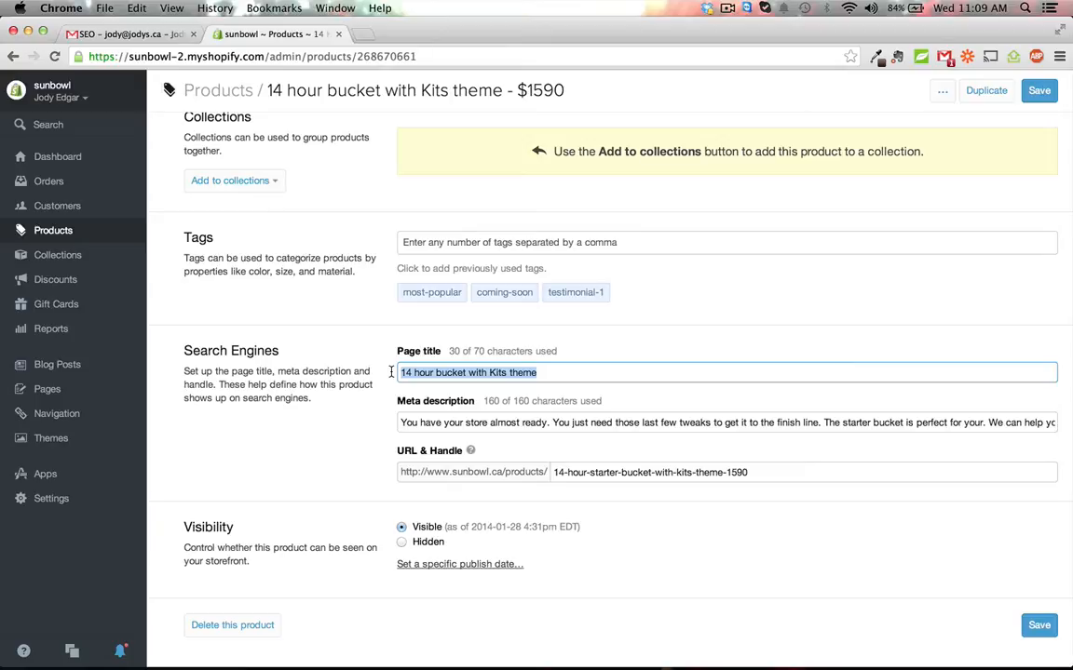
Step: Retitle the search listing 'Ecommerce Starter Pack for Shopify', trim the meta description, and save
{"action": "type", "text": "Ecommerce Starter"}
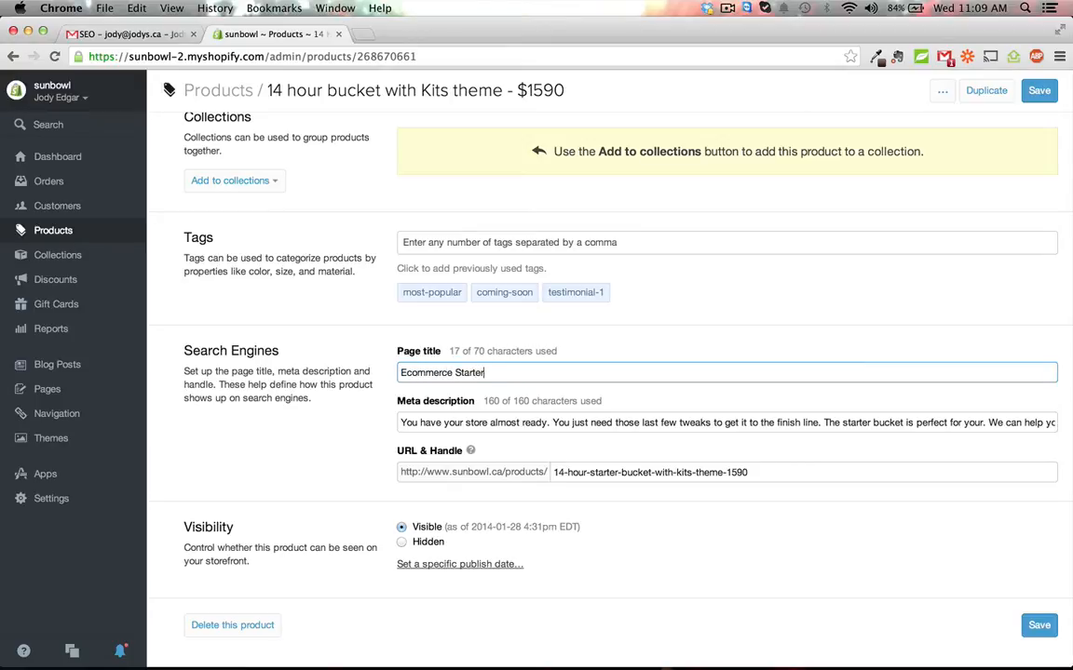
{"action": "type", "text": "Pack for Shopify"}
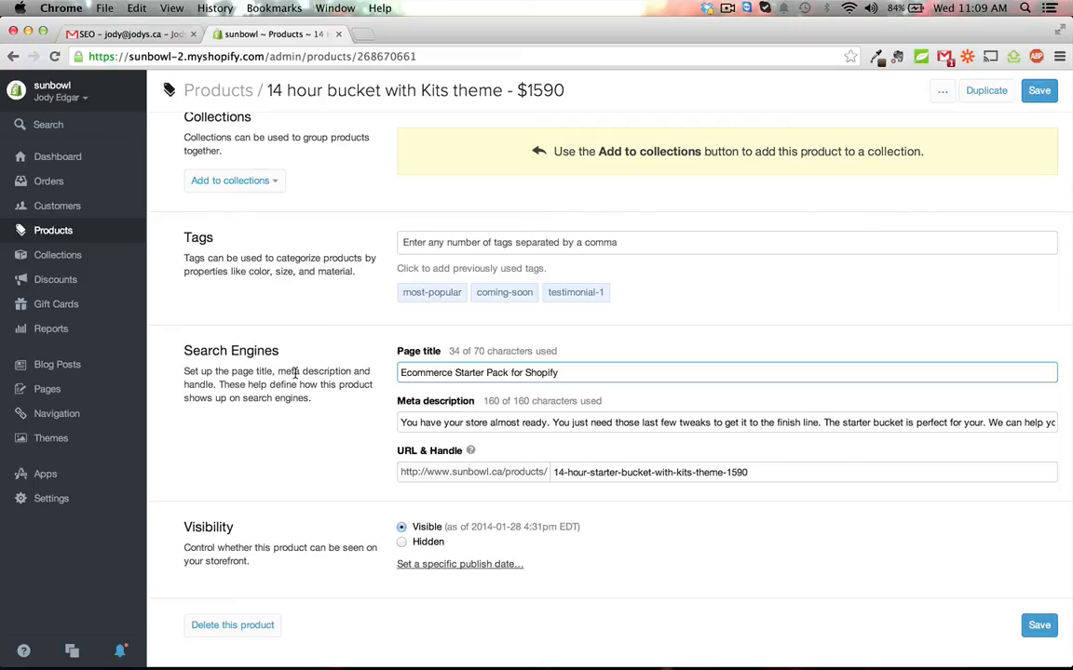
{"action": "mouse_move", "coordinate": [326, 420]}
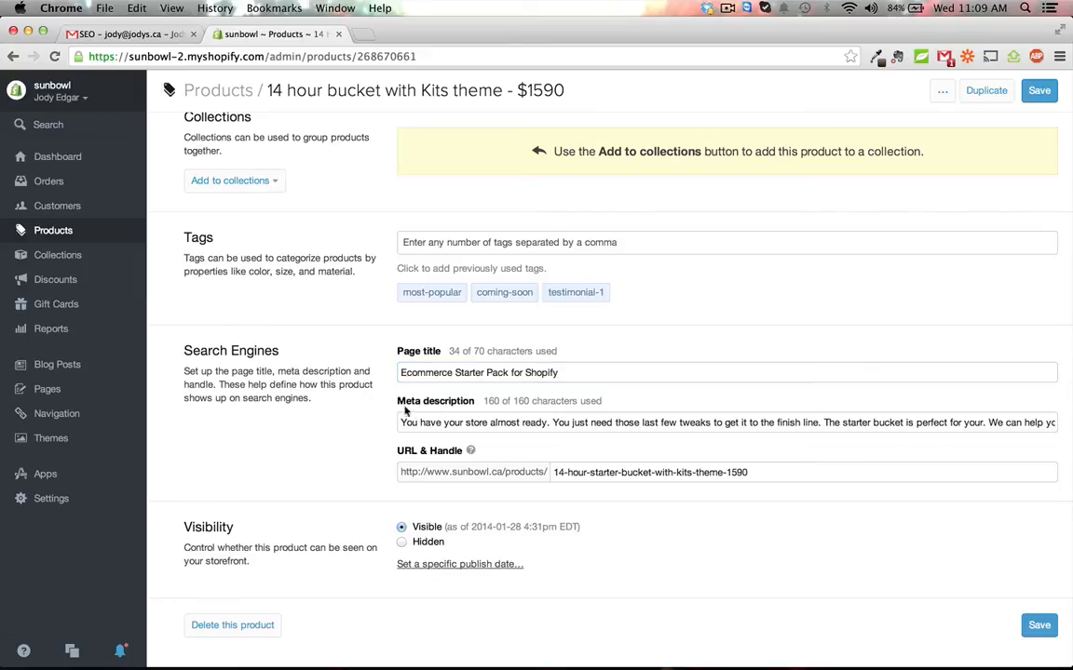
{"action": "scroll", "scroll_direction": "up", "scroll_amount": 3}
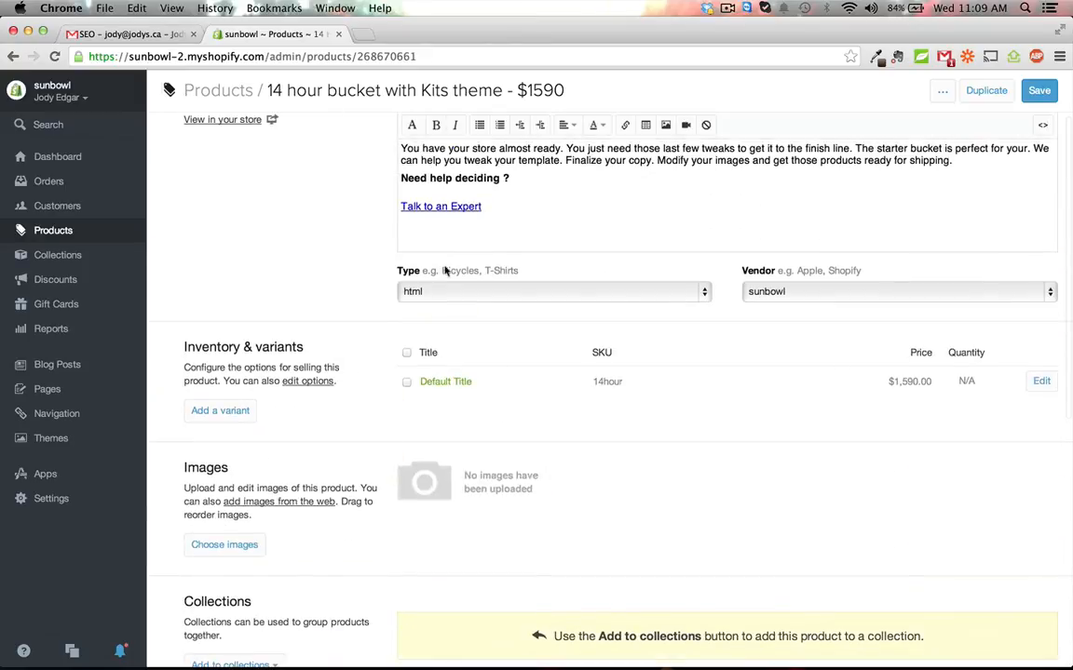
{"action": "scroll", "scroll_direction": "down", "scroll_amount": 3}
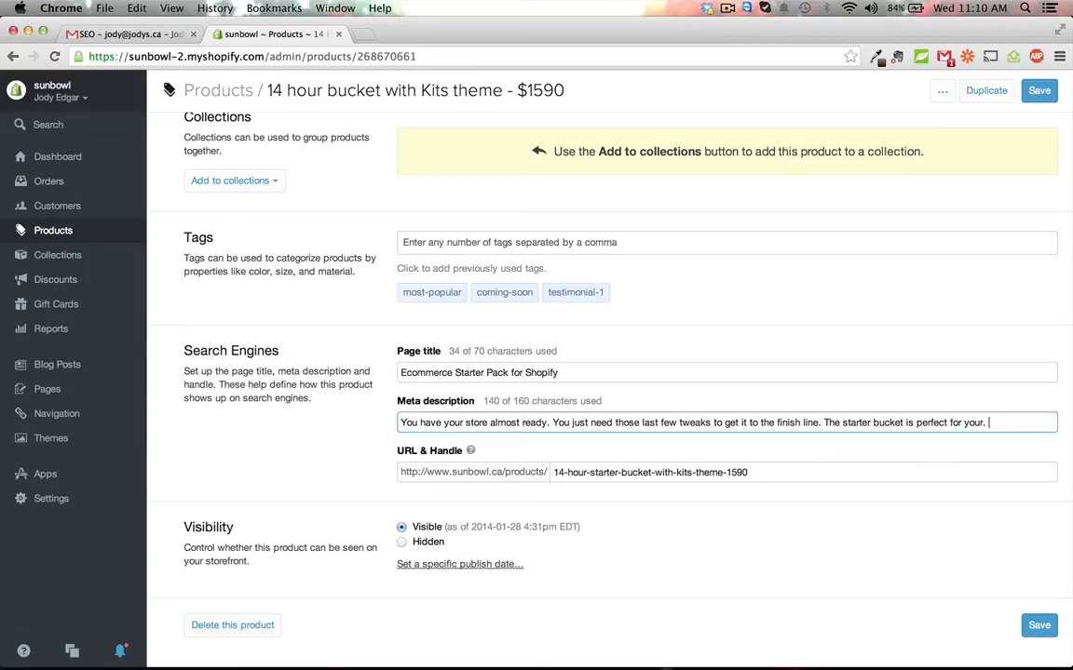
{"action": "type", "text": "We can"}
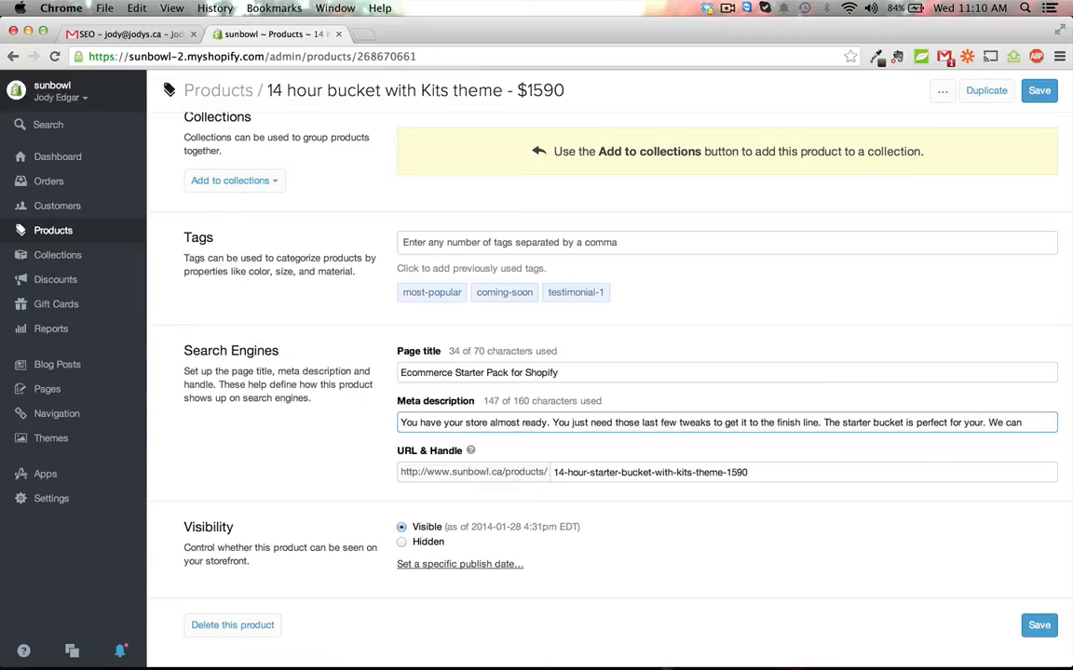
{"action": "left_click", "coordinate": [1039, 90]}
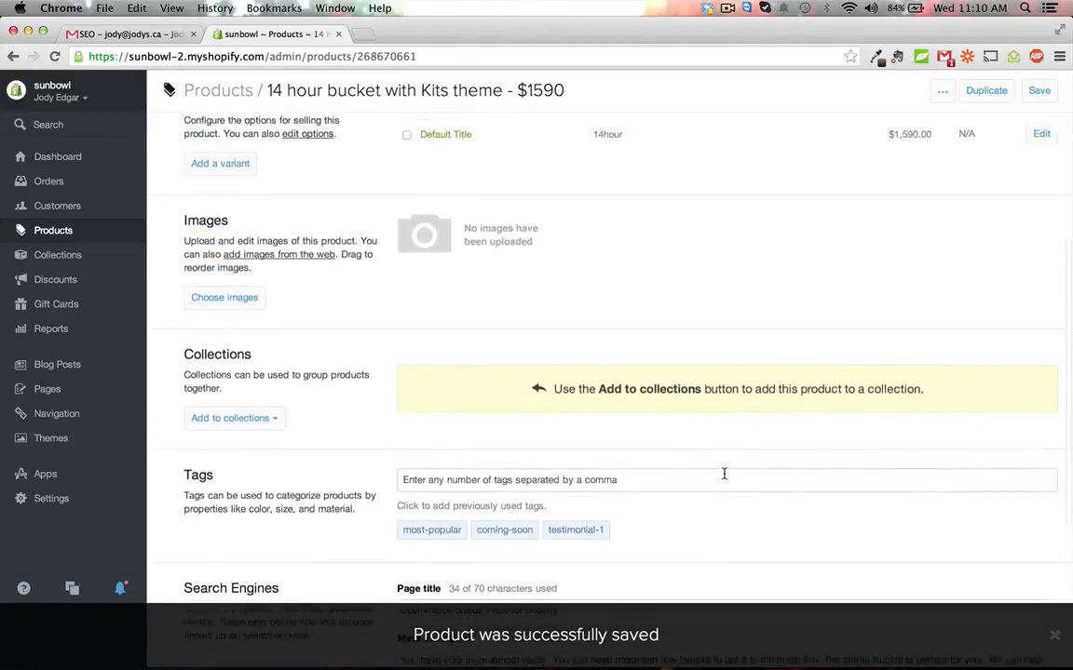
Step: Open the product's live storefront page and view its page source
{"action": "left_click", "coordinate": [420, 35]}
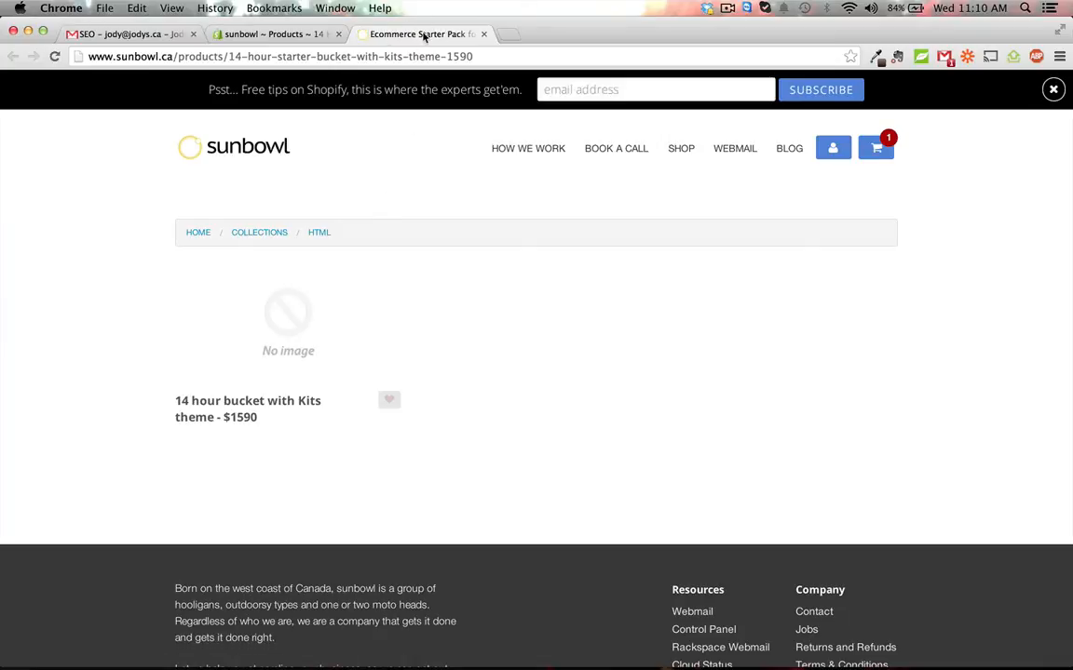
{"action": "mouse_move", "coordinate": [420, 34]}
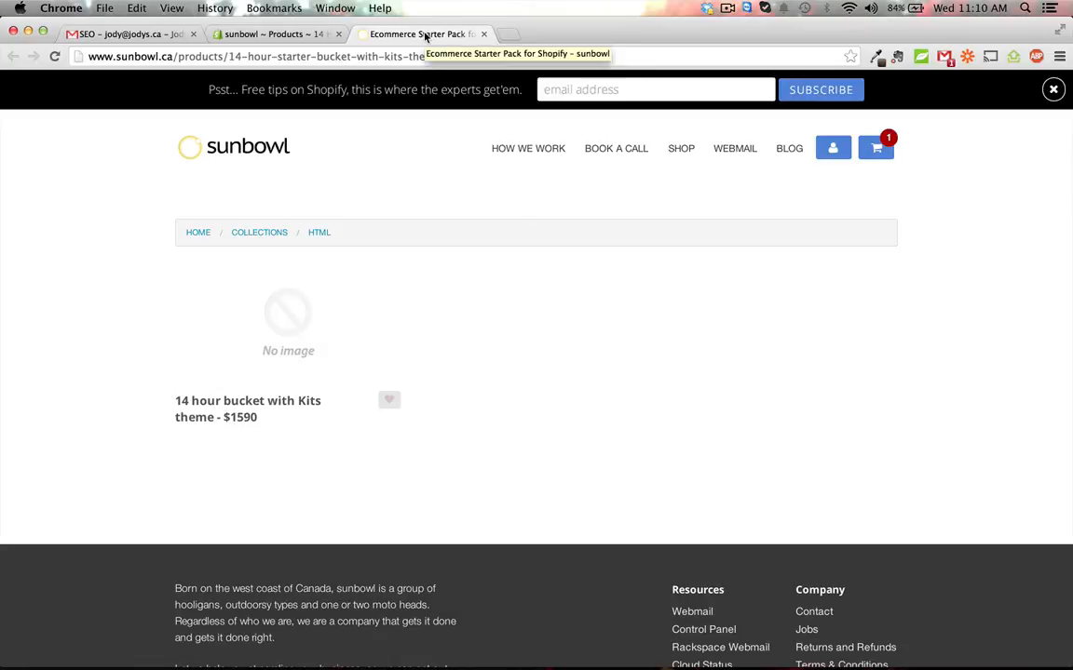
{"action": "mouse_move", "coordinate": [367, 210]}
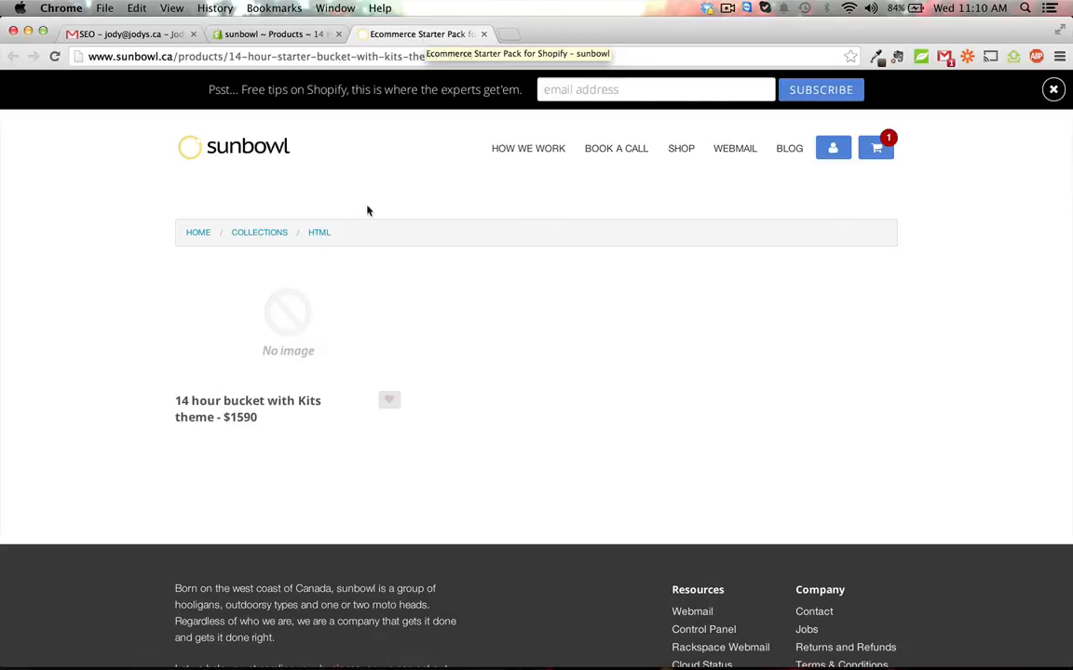
{"action": "right_click", "coordinate": [367, 211]}
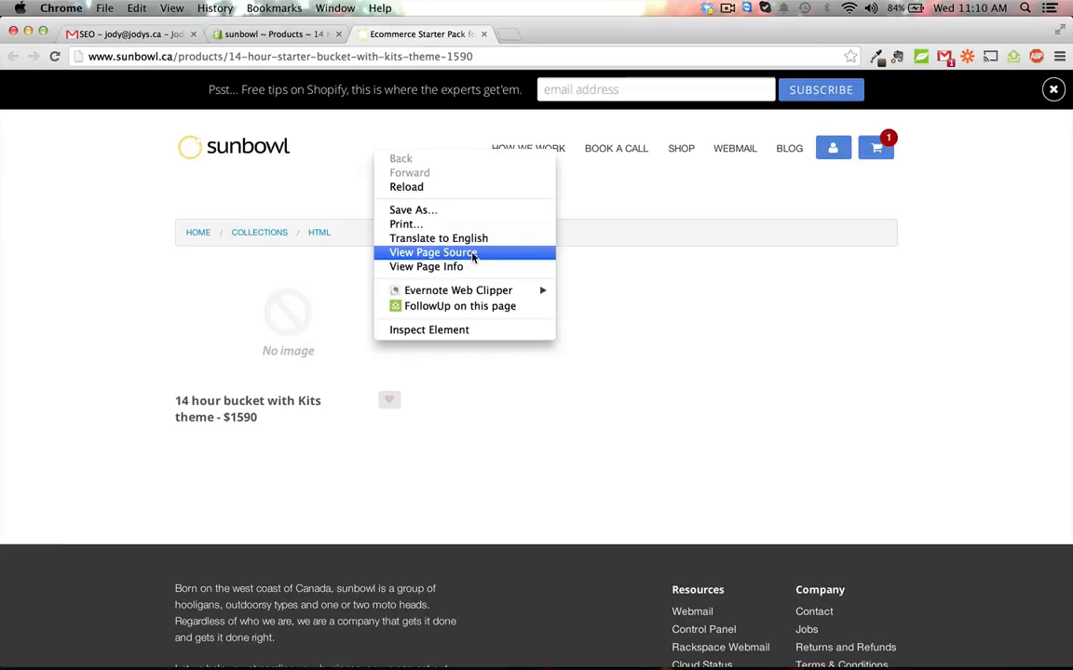
{"action": "left_click", "coordinate": [432, 253]}
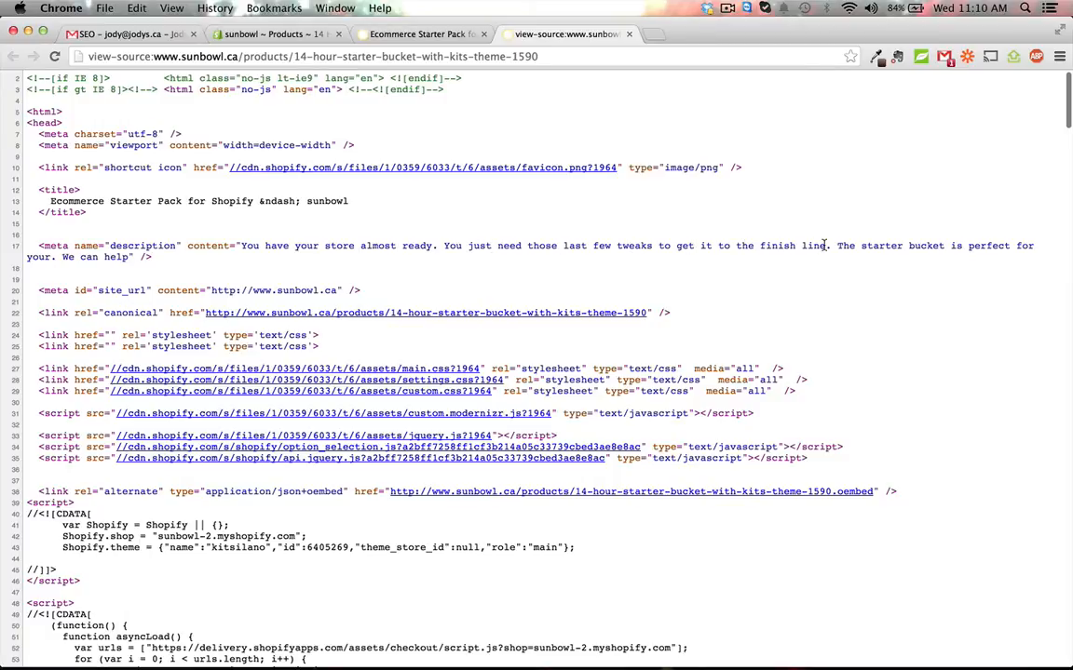
{"action": "mouse_move", "coordinate": [184, 258]}
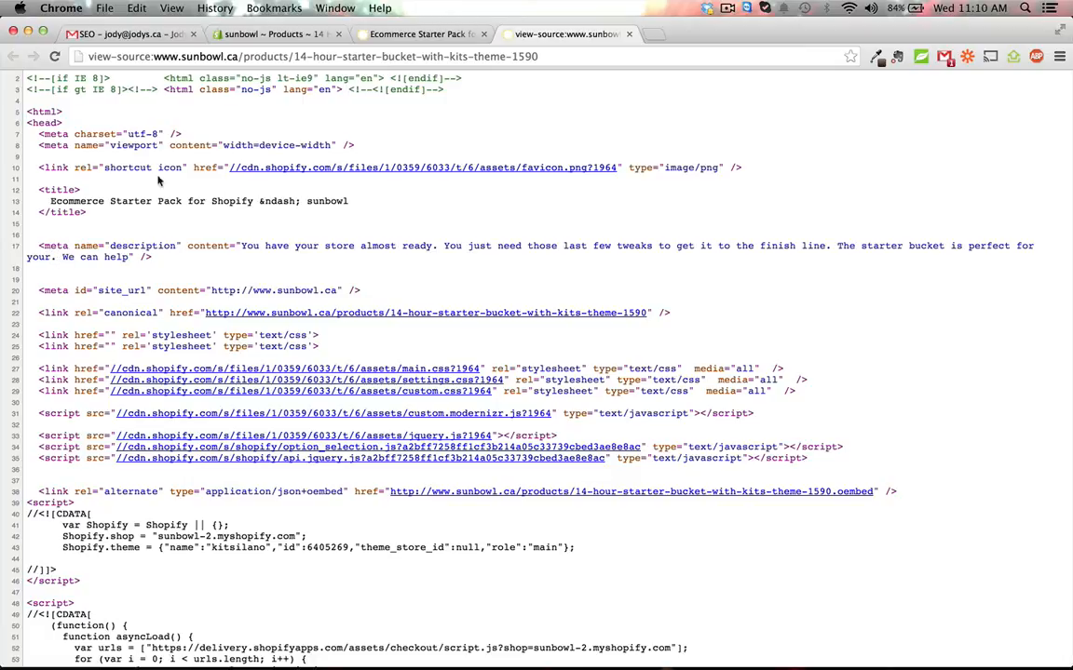
Step: Trim the product's meta description to end at 'perfect for you.' and recheck the source
{"action": "left_click", "coordinate": [270, 35]}
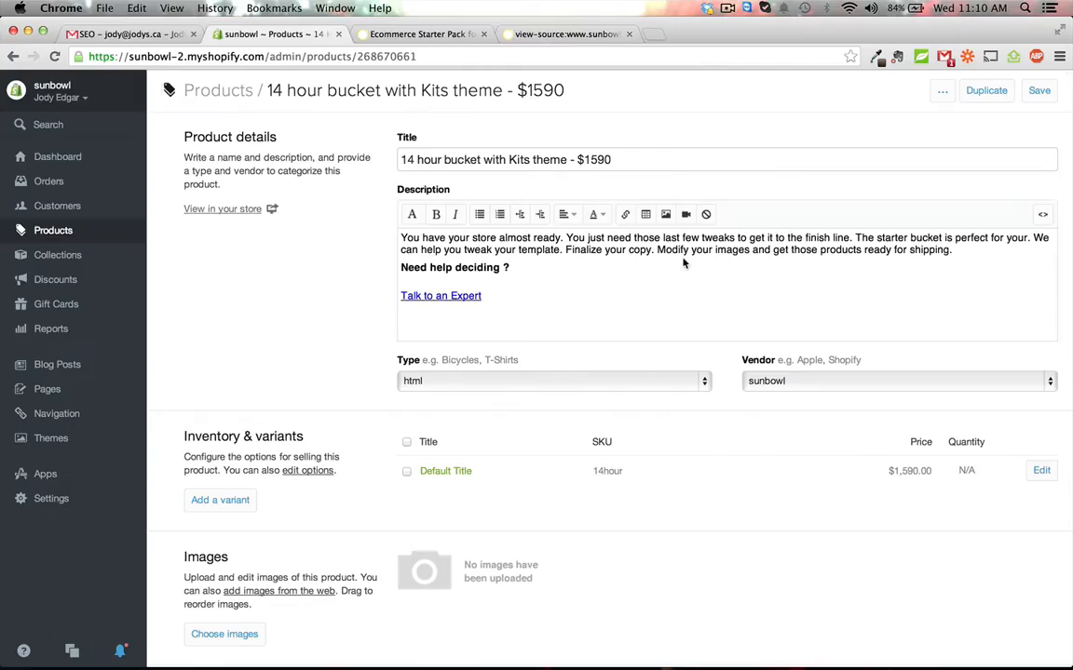
{"action": "scroll", "scroll_direction": "down", "scroll_amount": 3}
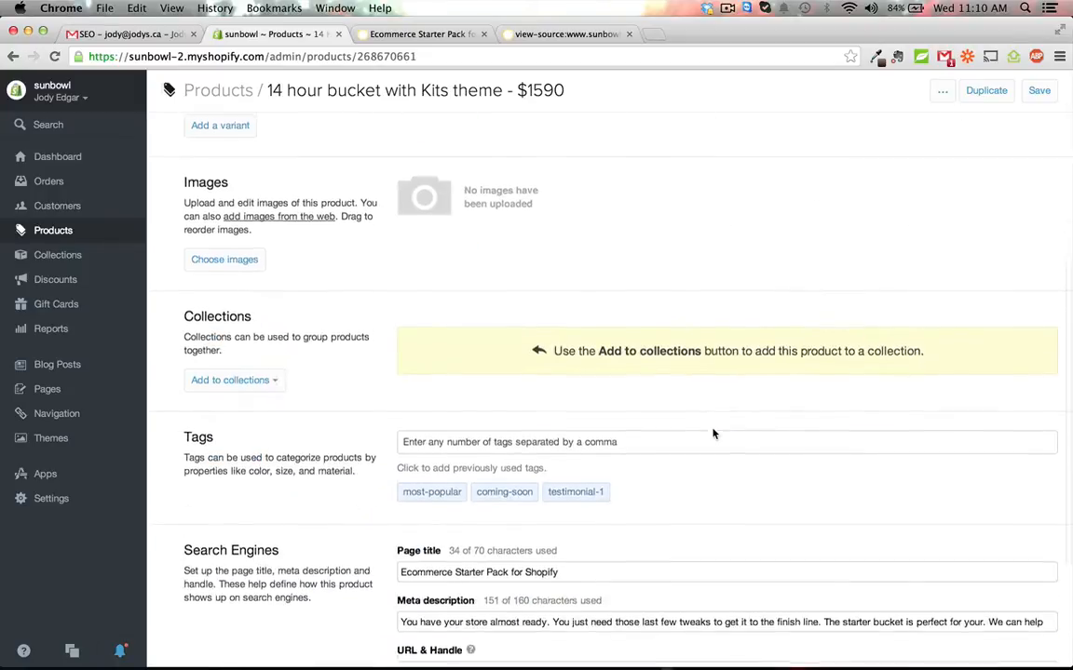
{"action": "scroll", "scroll_direction": "down", "scroll_amount": 3}
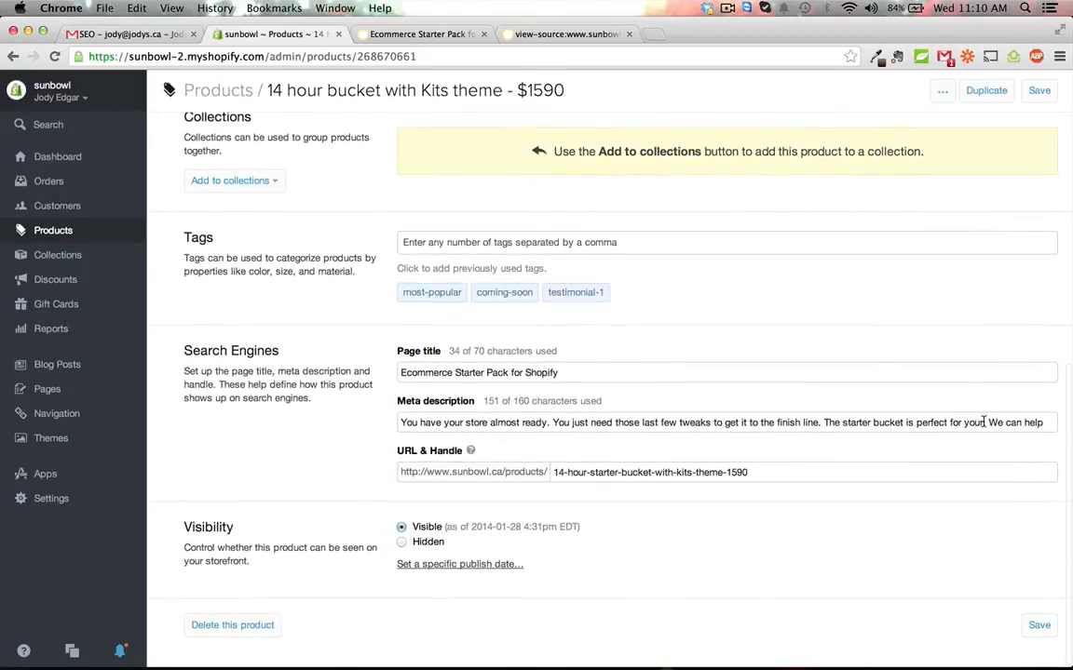
{"action": "left_click", "coordinate": [726, 421]}
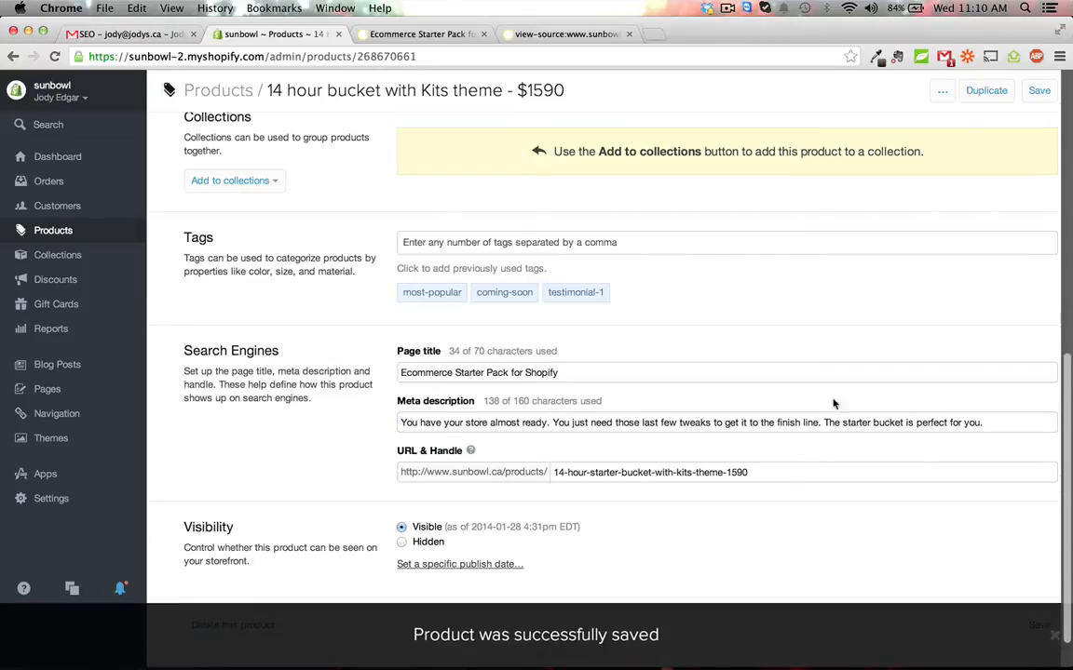
{"action": "scroll", "scroll_direction": "up", "scroll_amount": 3}
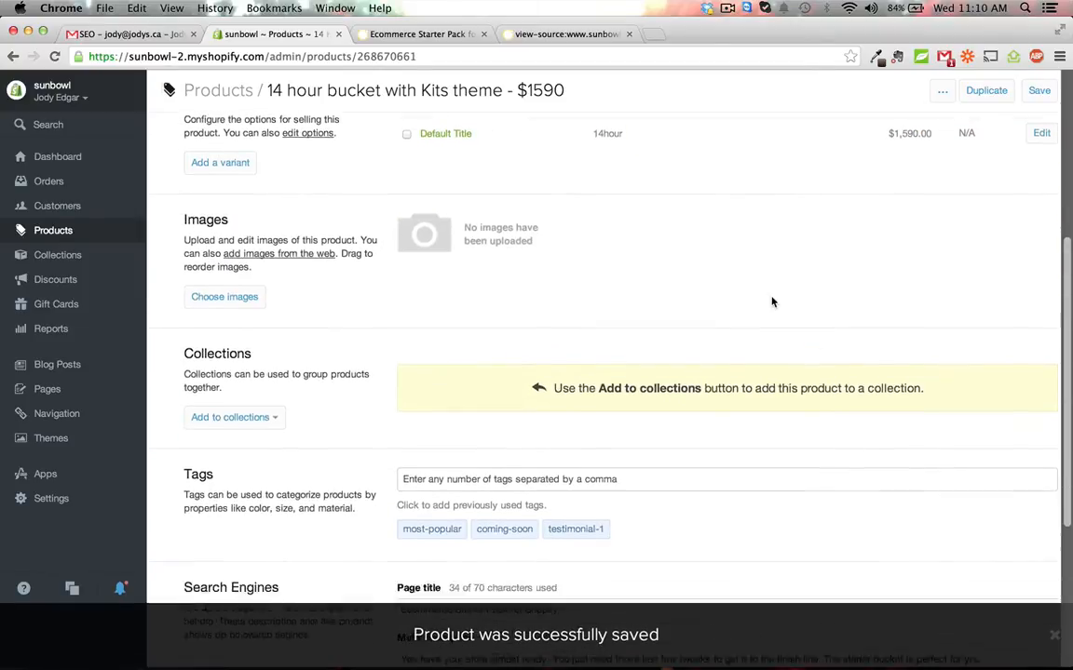
{"action": "left_click", "coordinate": [566, 35]}
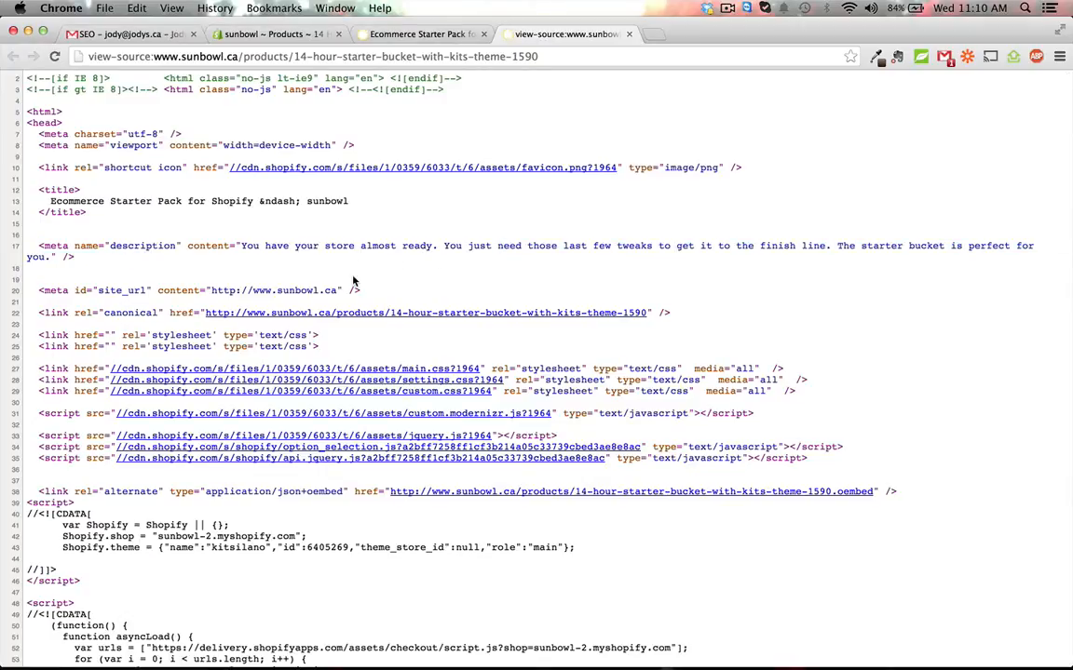
{"action": "mouse_move", "coordinate": [534, 276]}
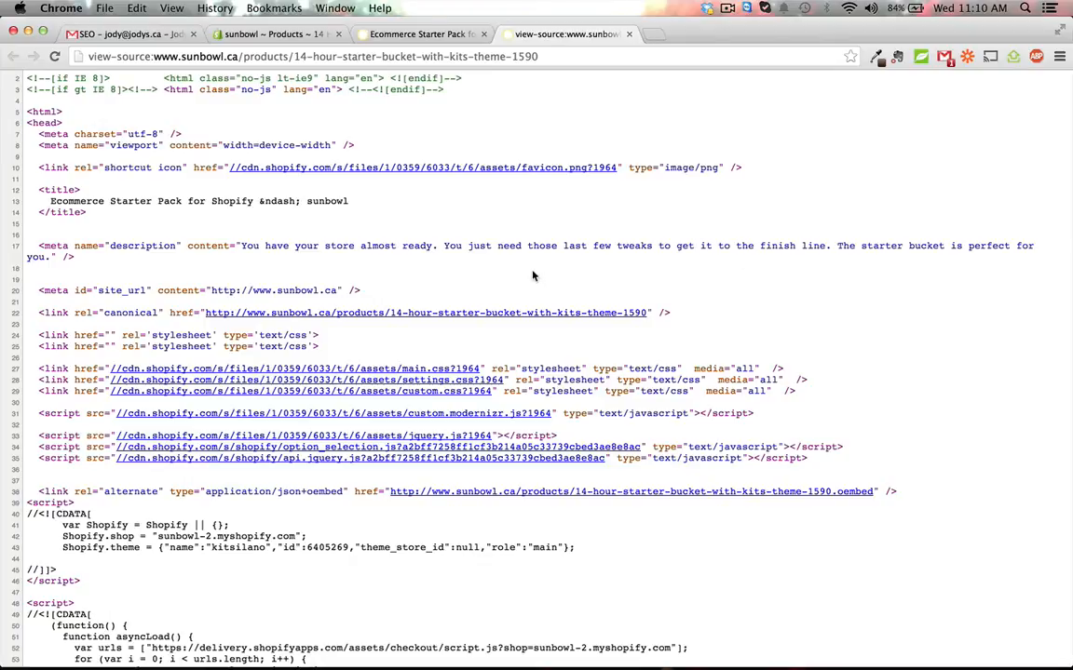
{"action": "mouse_move", "coordinate": [321, 240]}
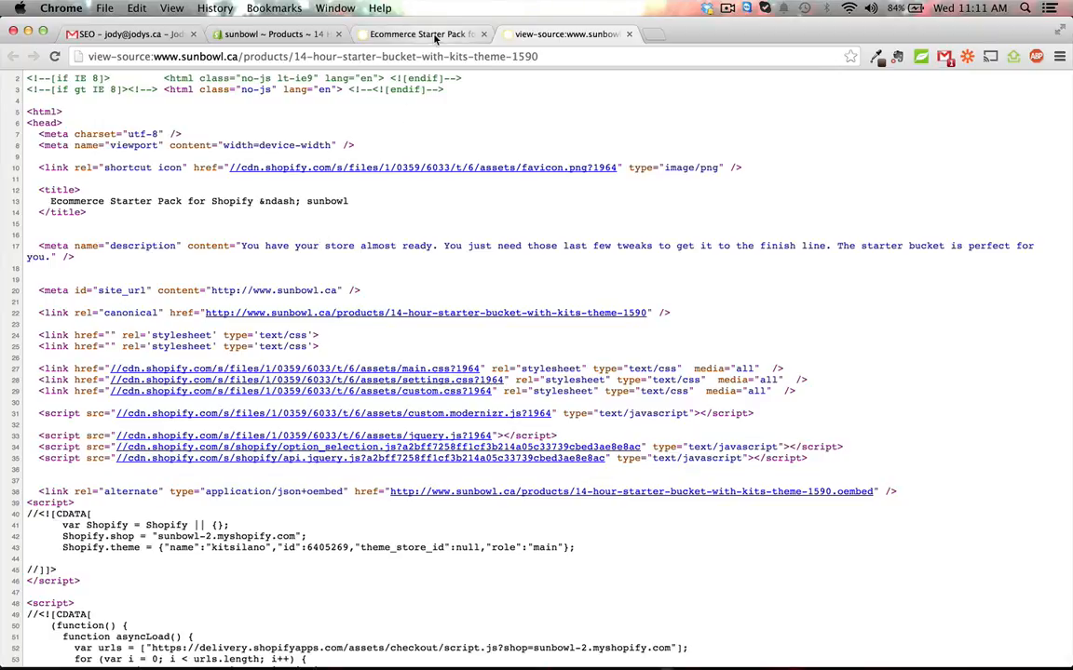
Step: Go back to Products and open the '14 hour medium bucket - $1470' product
{"action": "left_click", "coordinate": [270, 34]}
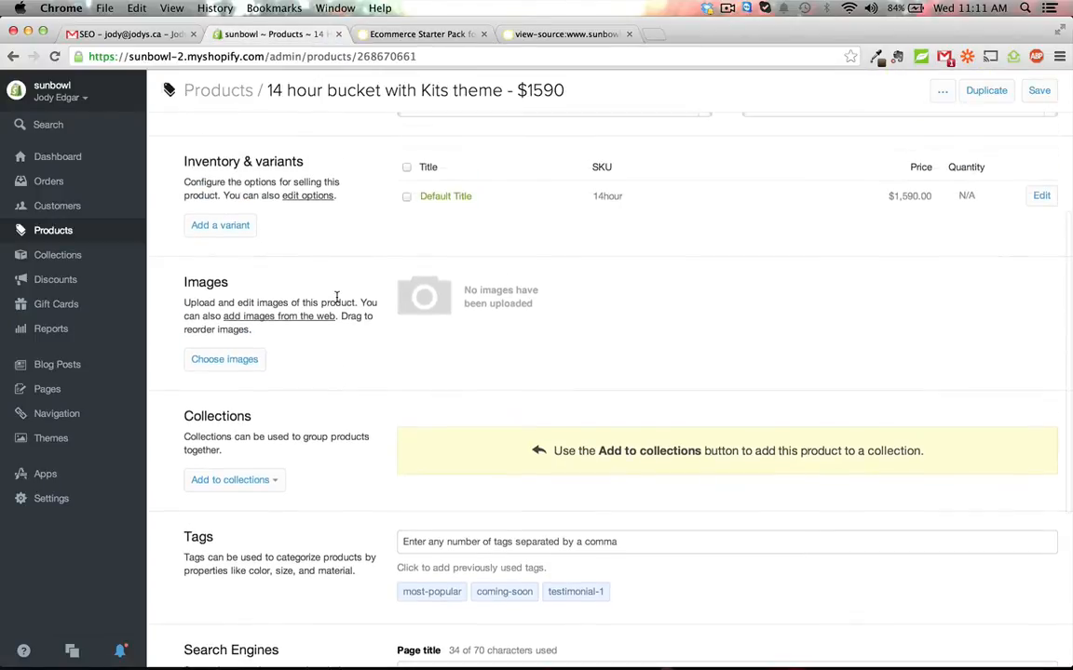
{"action": "scroll", "scroll_direction": "up", "scroll_amount": 3}
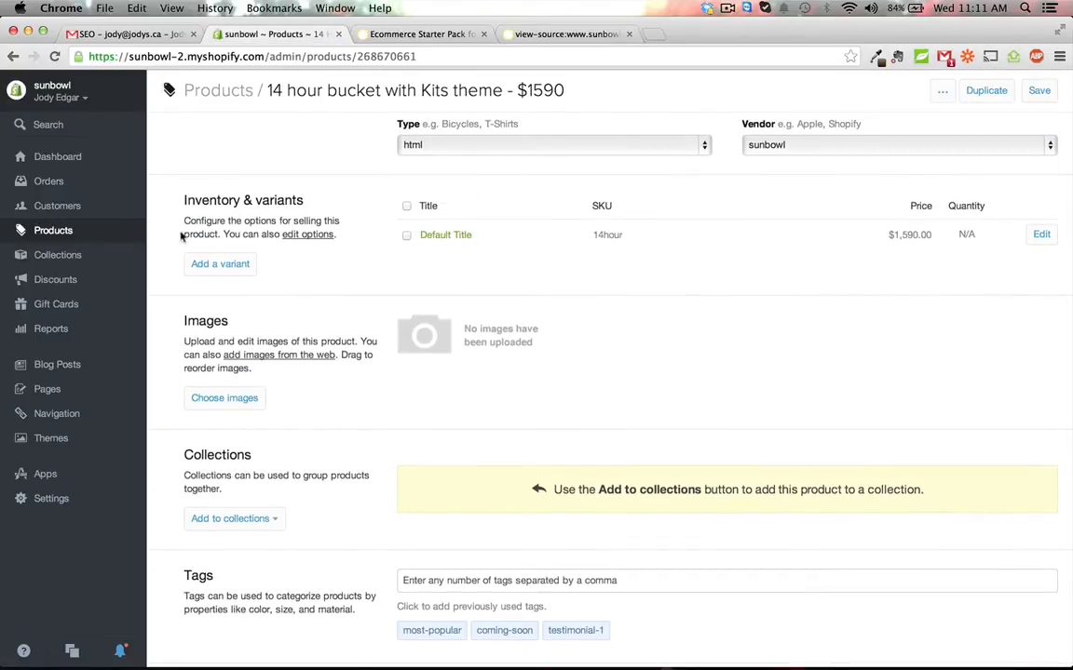
{"action": "left_click", "coordinate": [53, 230]}
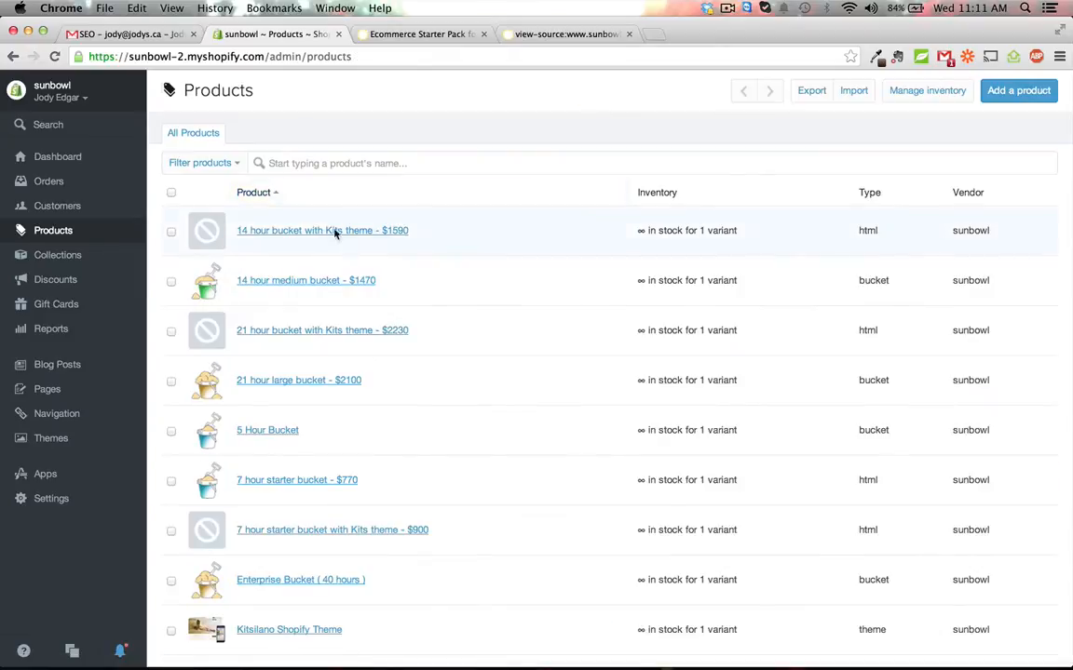
{"action": "left_click", "coordinate": [305, 281]}
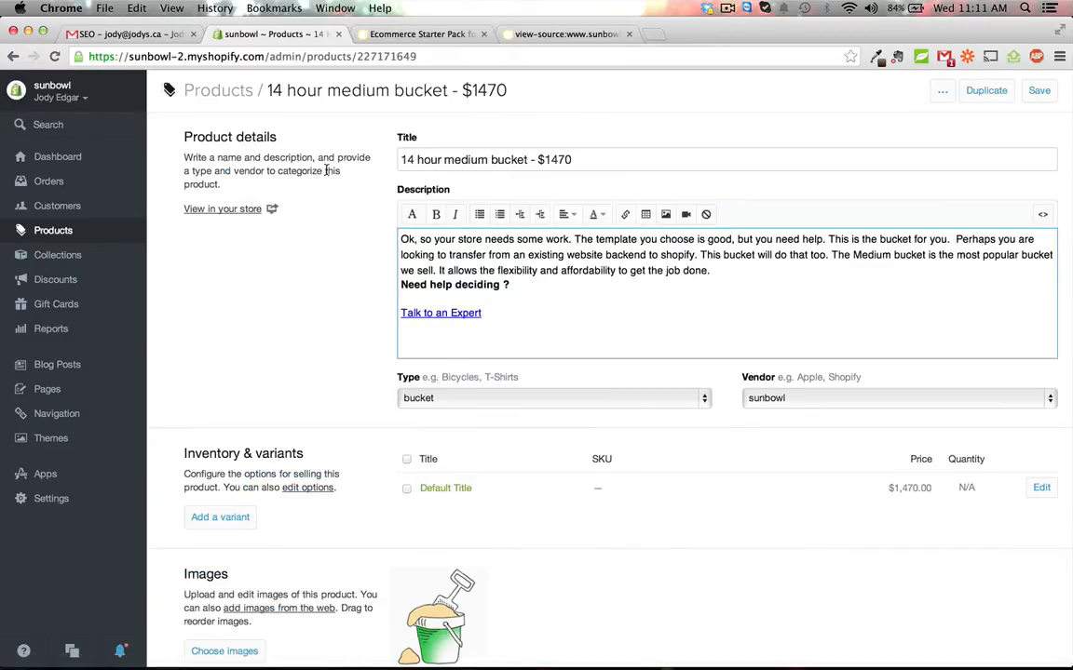
{"action": "scroll", "scroll_direction": "down", "scroll_amount": 3}
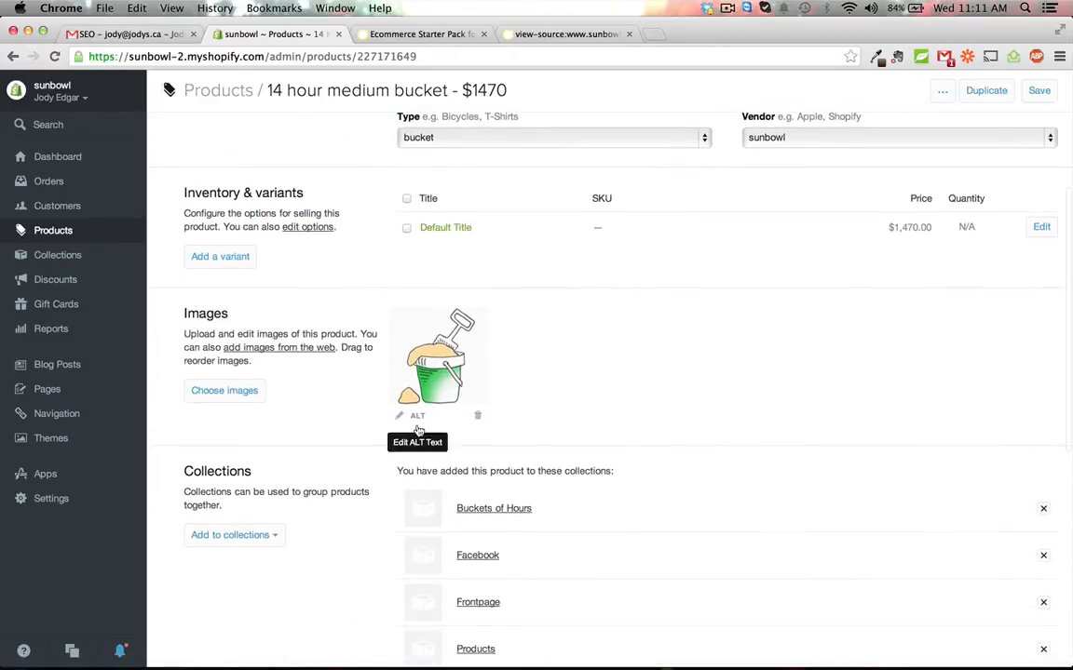
Step: Set the product image's ALT text to 'Ecommerce Start up' and save it
{"action": "left_click", "coordinate": [417, 416]}
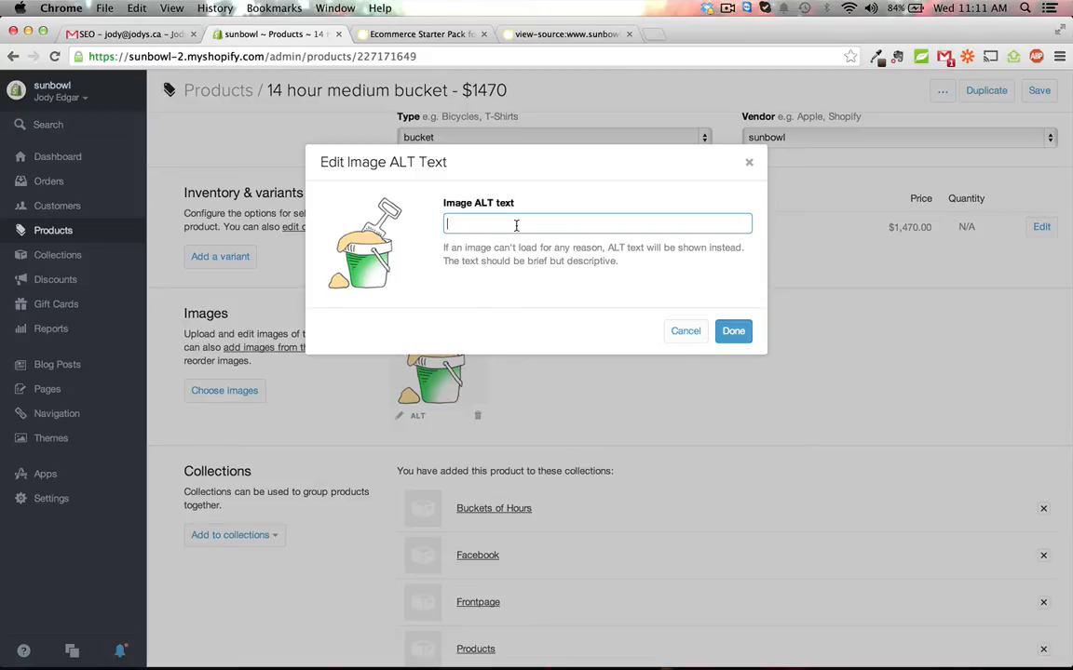
{"action": "type", "text": "Starter"}
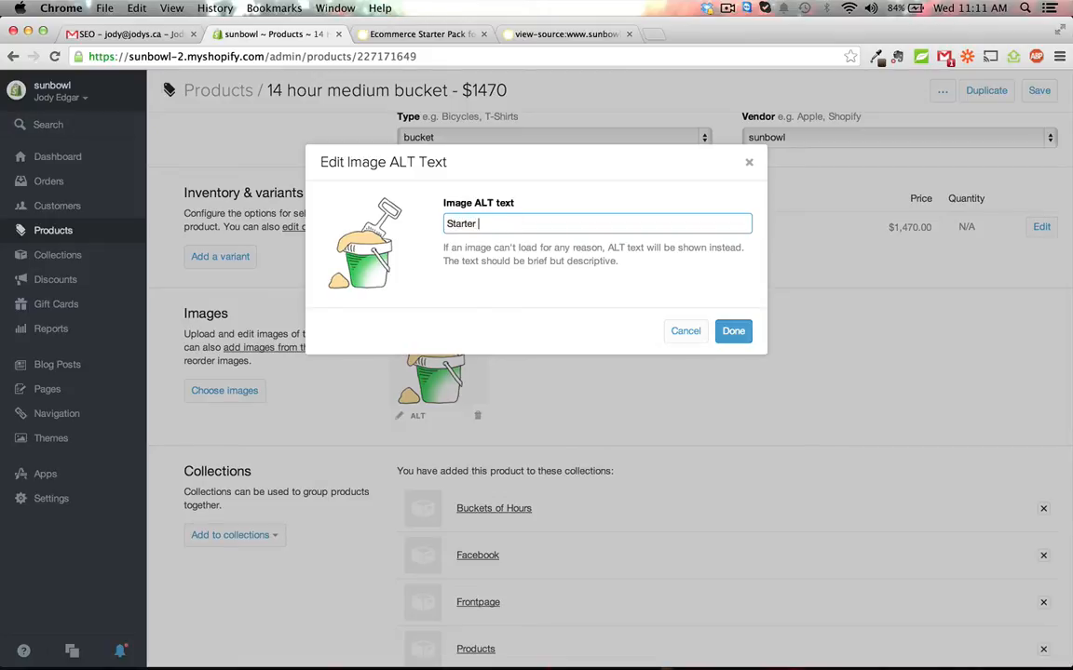
{"action": "type", "text": "Bucket for Ex"}
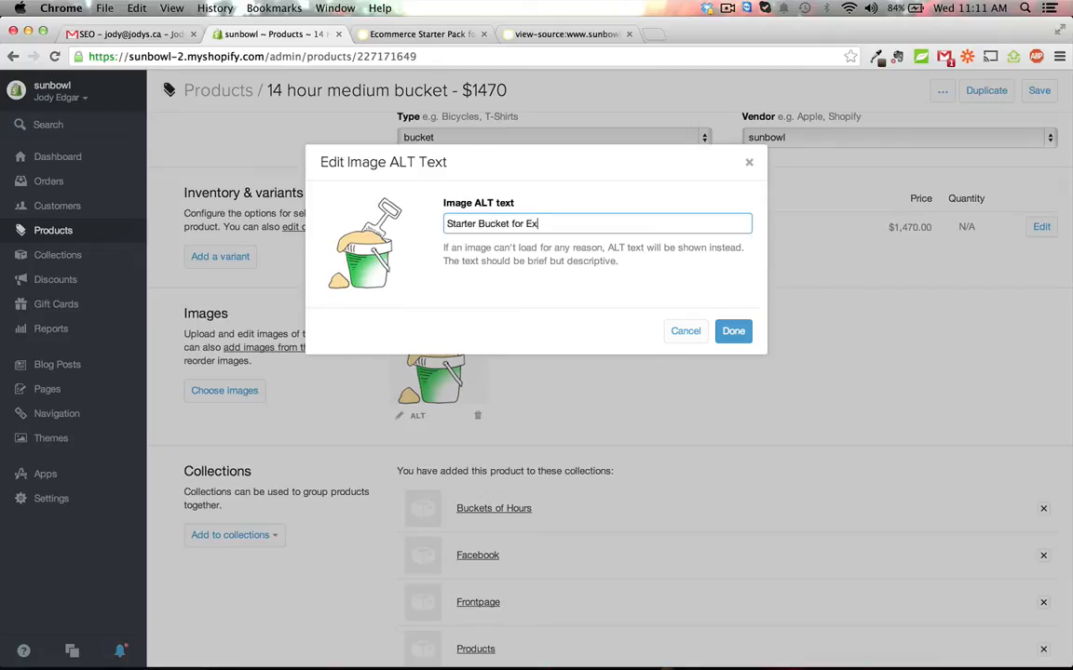
{"action": "key", "text": "Backspace"}
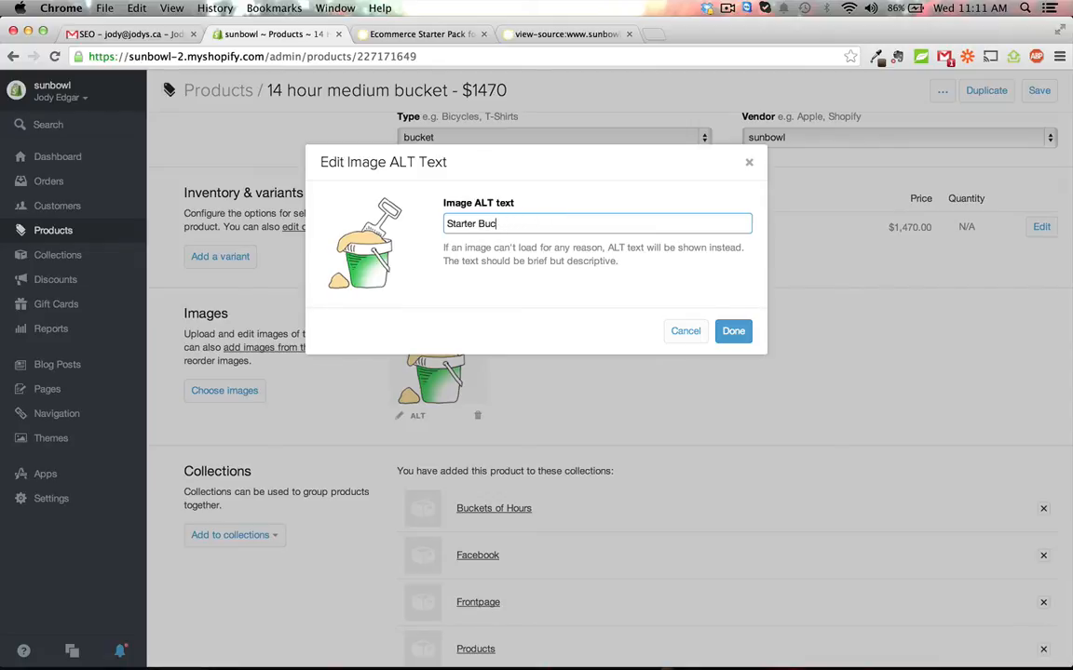
{"action": "type", "text": "Eco"}
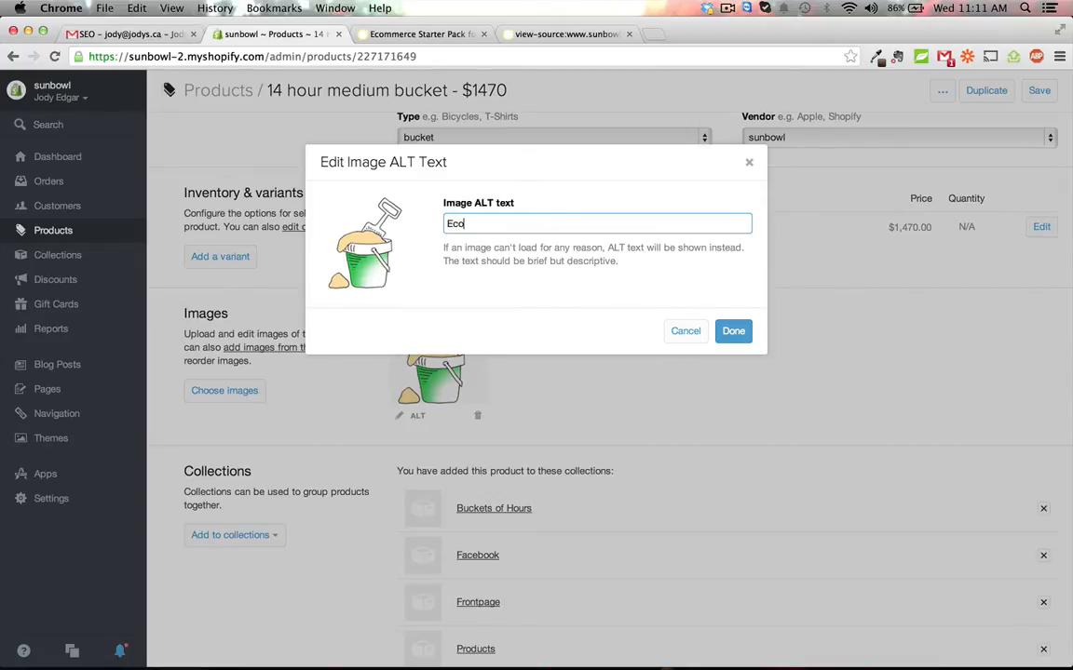
{"action": "type", "text": "mmerce"}
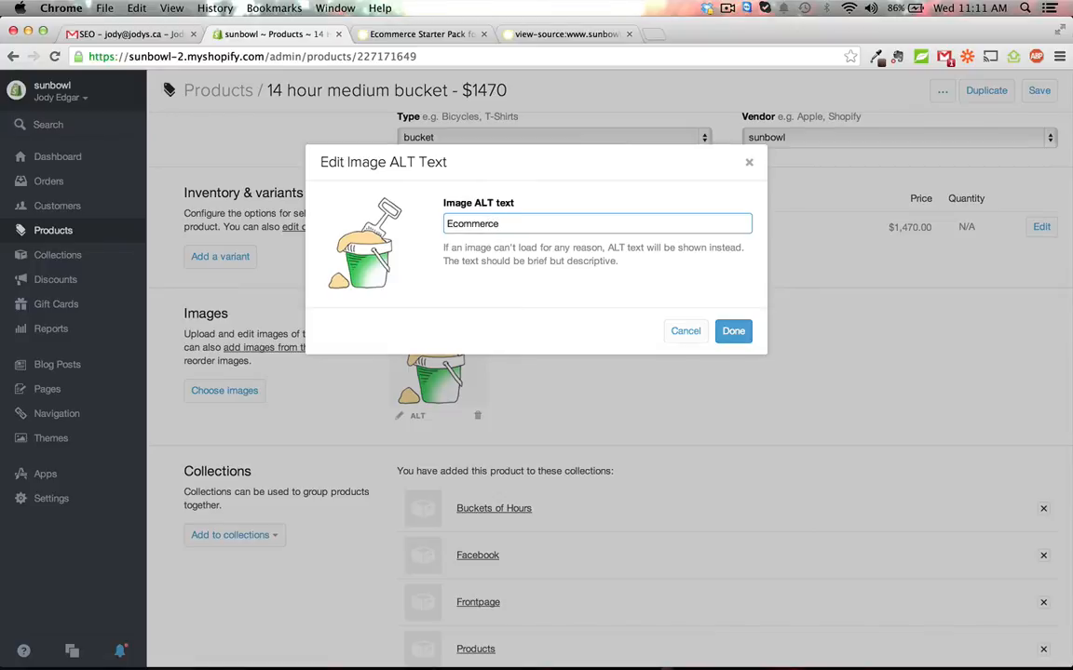
{"action": "type", "text": "Start"}
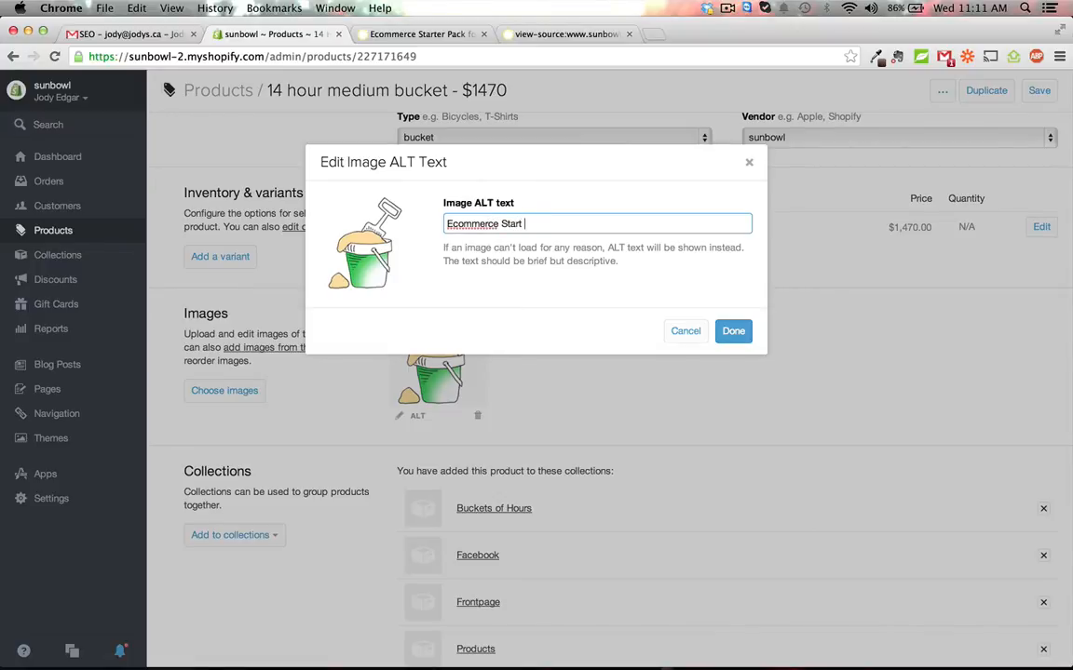
{"action": "type", "text": "up"}
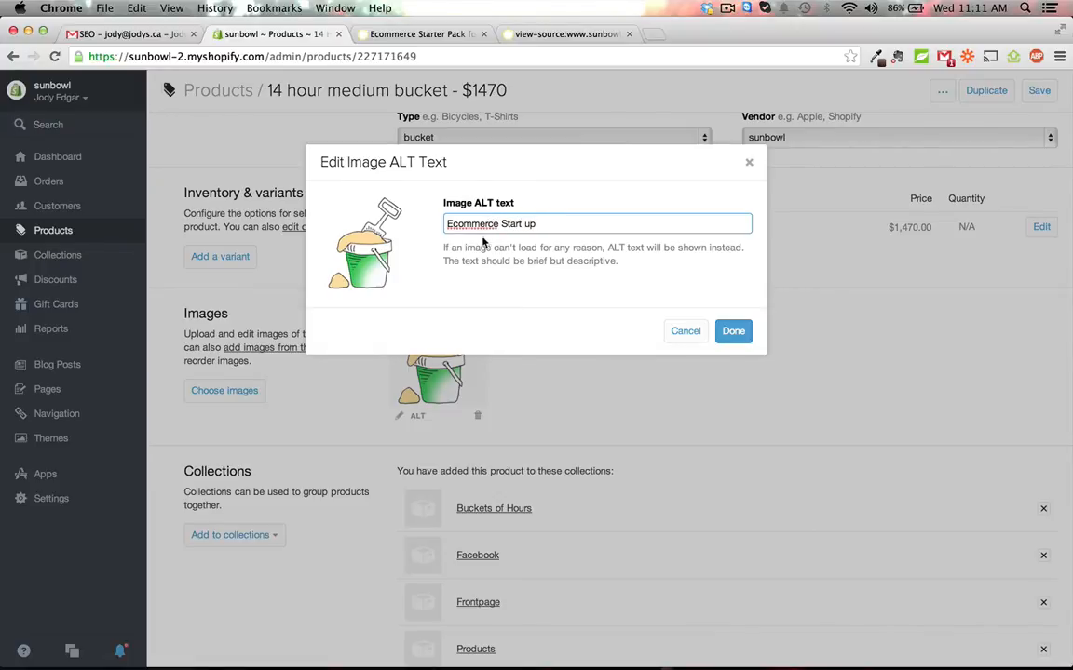
{"action": "left_click", "coordinate": [732, 331]}
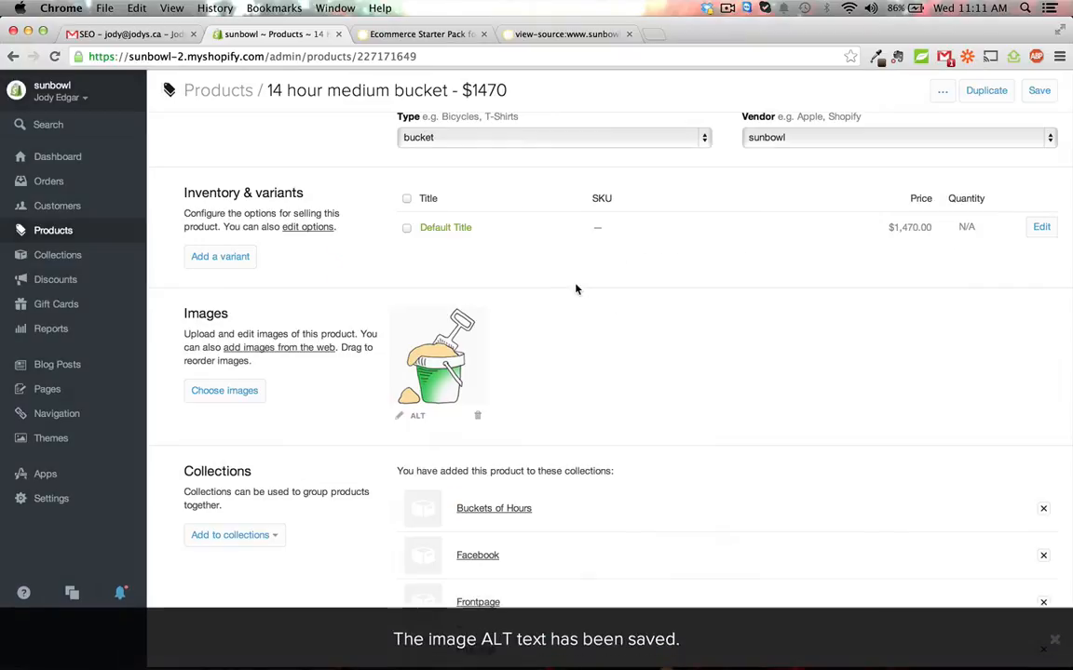
{"action": "mouse_move", "coordinate": [595, 322]}
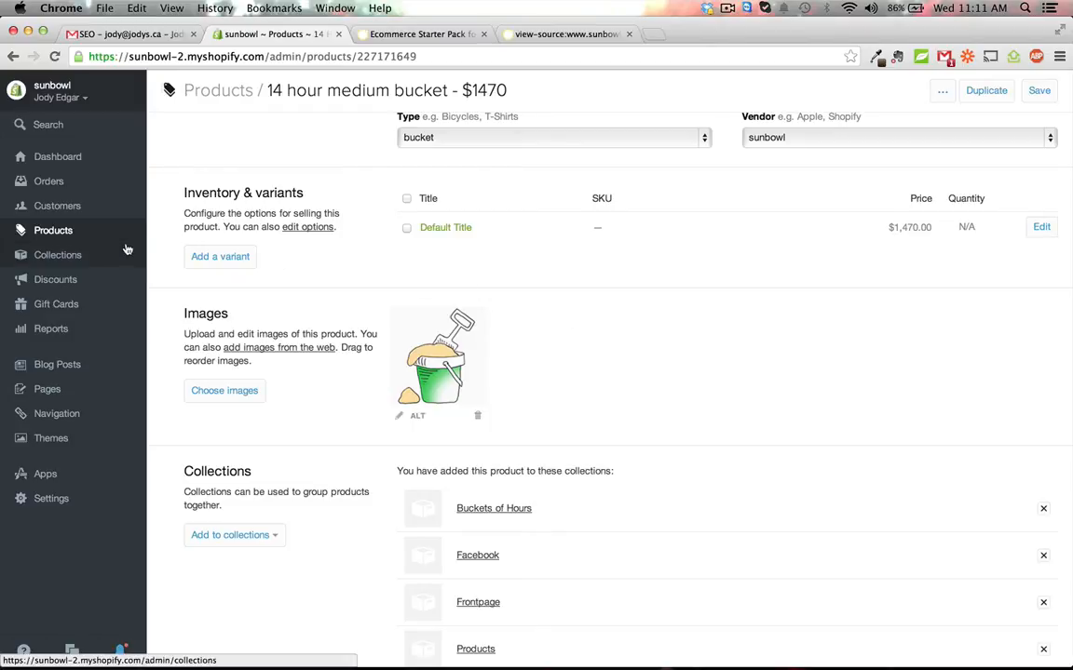
Step: Open the Products collection and edit its search listing page title
{"action": "left_click", "coordinate": [58, 255]}
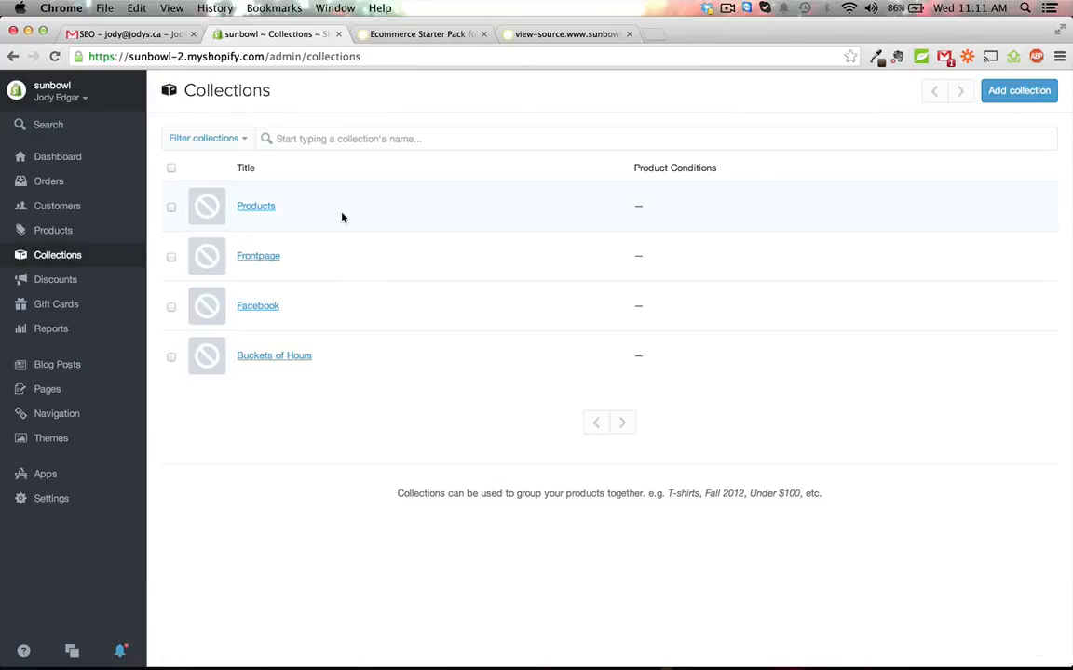
{"action": "left_click", "coordinate": [256, 206]}
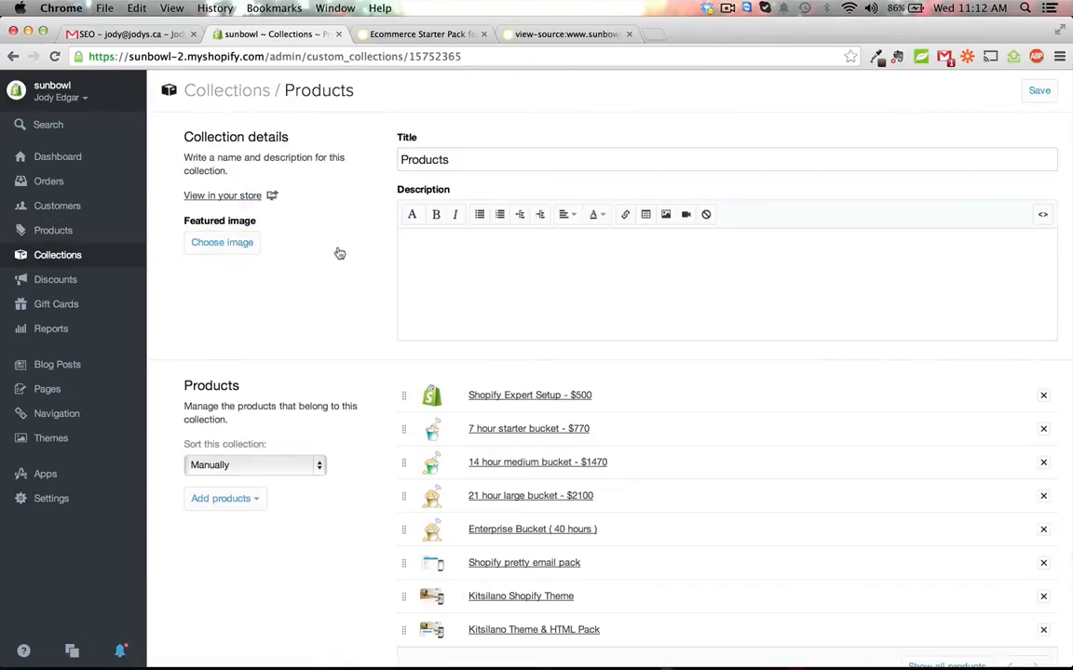
{"action": "scroll", "scroll_direction": "down", "scroll_amount": 3}
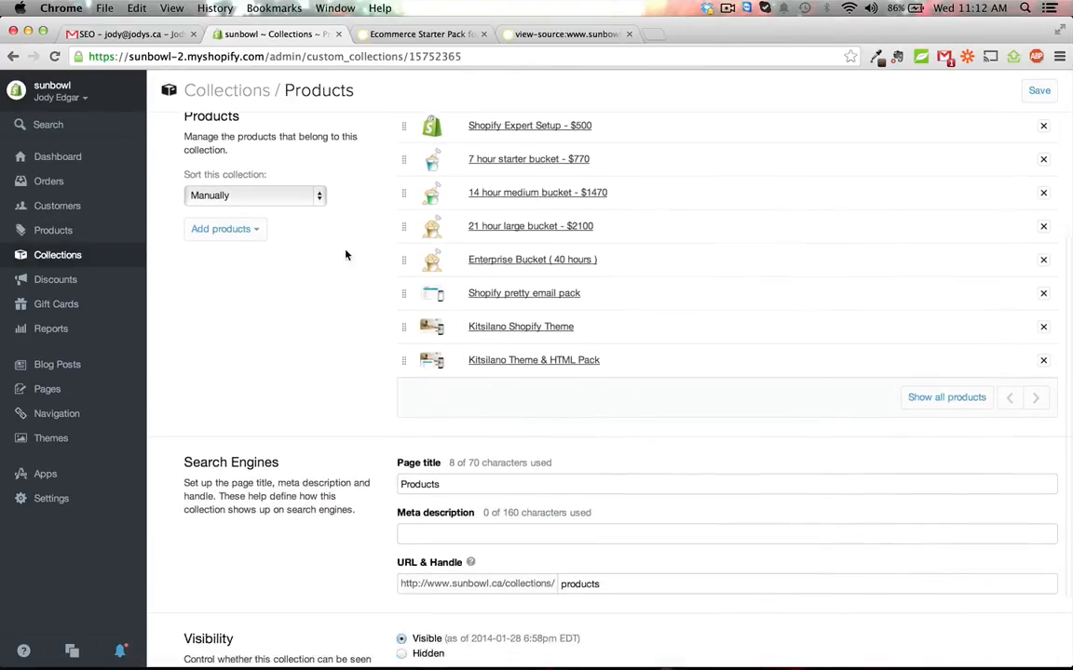
{"action": "scroll", "scroll_direction": "down", "scroll_amount": 3}
{"action": "type", "text": "Ecomm"}
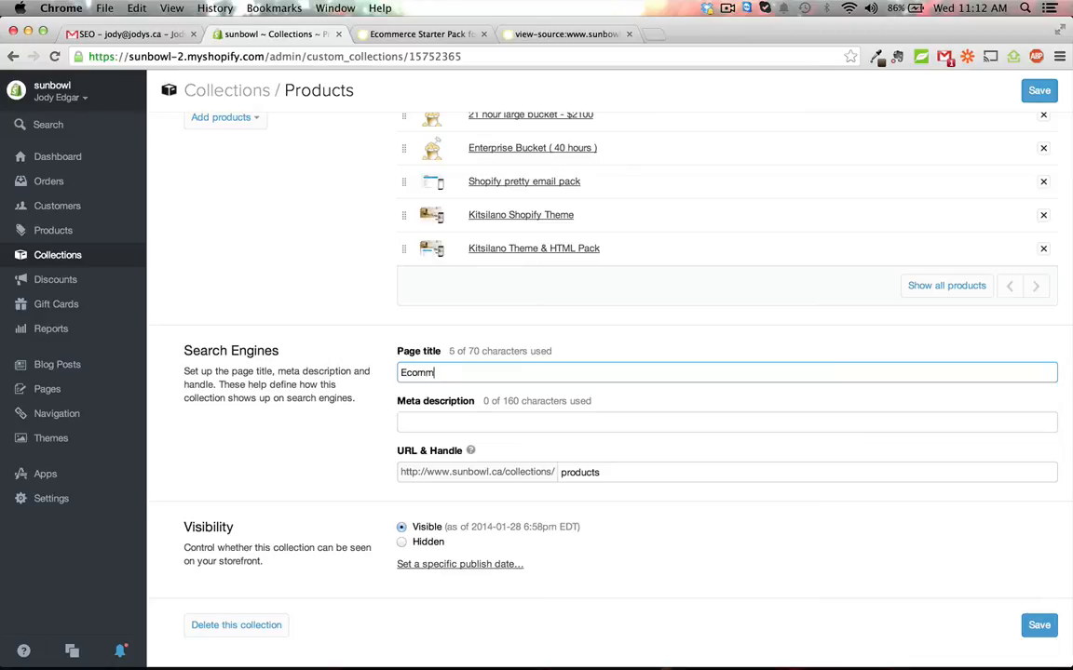
{"action": "type", "text": "erce Startup"}
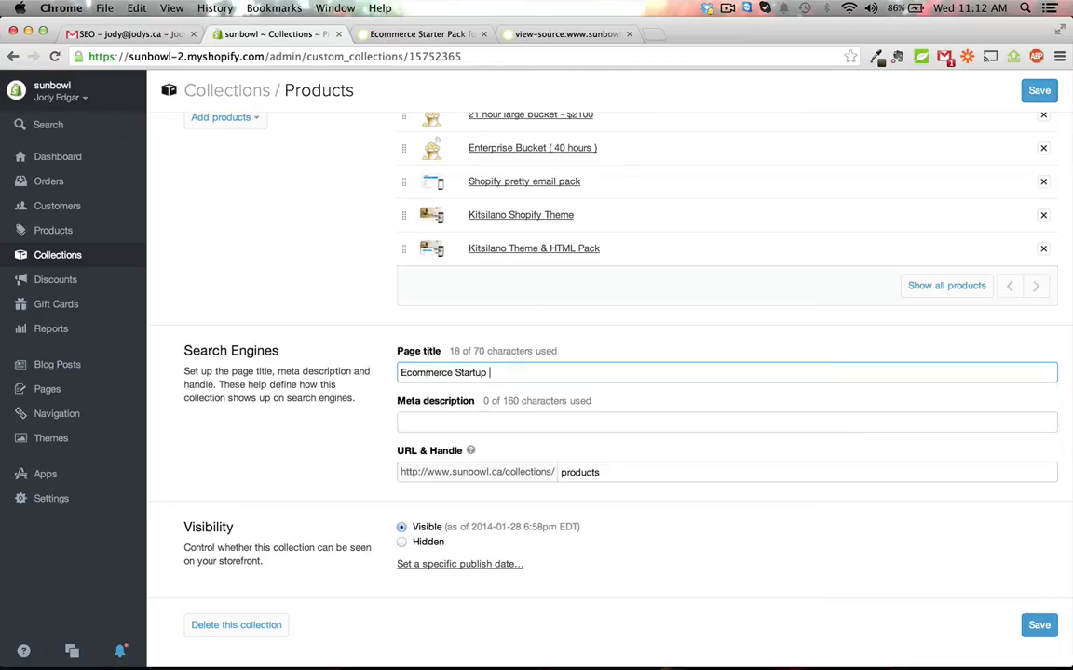
{"action": "type", "text": "Por"}
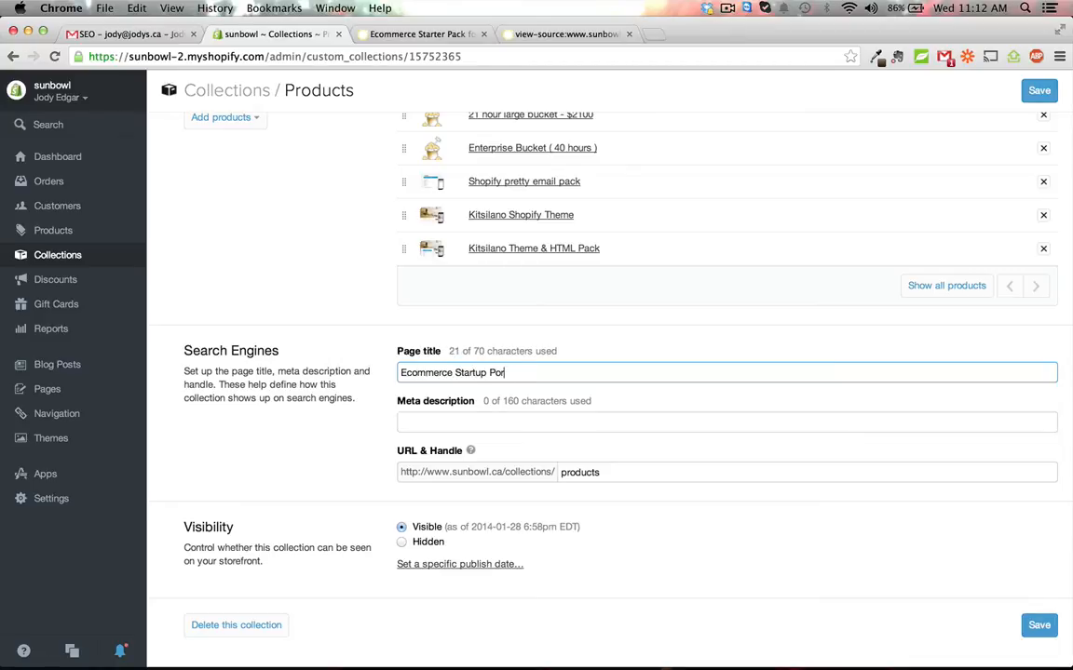
{"action": "type", "text": "duct"}
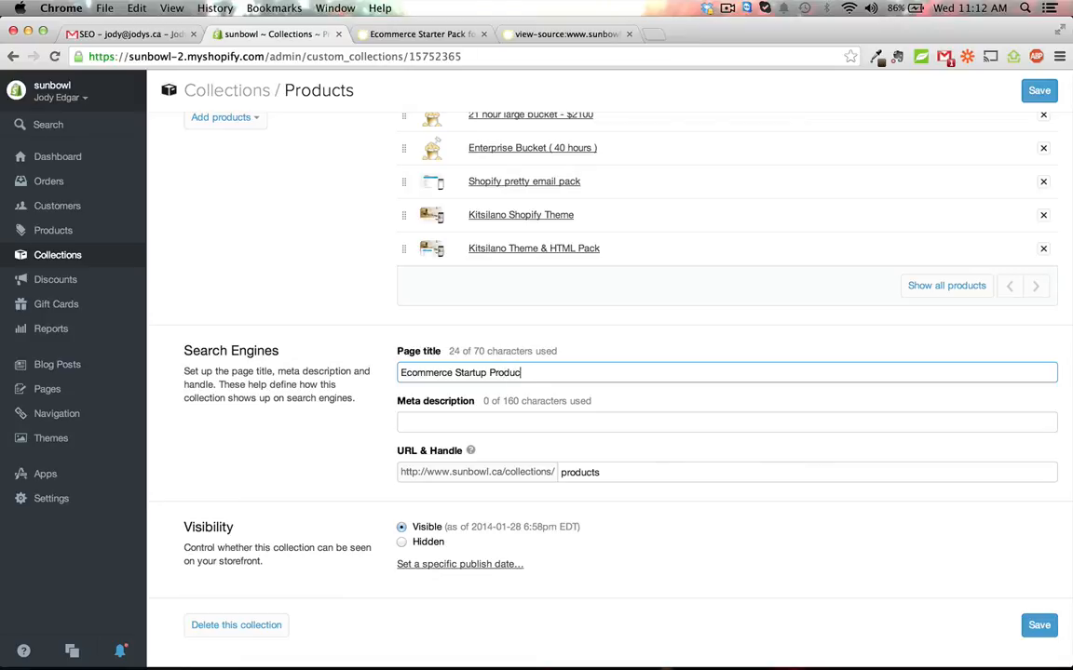
{"action": "key", "text": "backspace"}
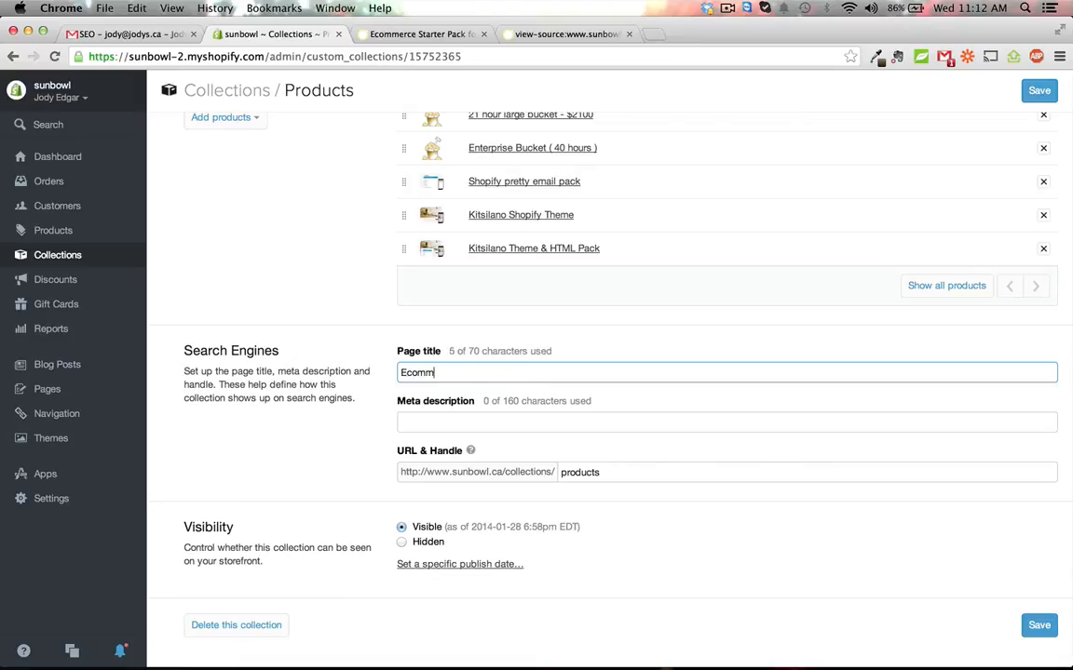
Step: Begin the meta description with 'Do you need to get your store online today?'
{"action": "type", "text": "Get your store online today."}
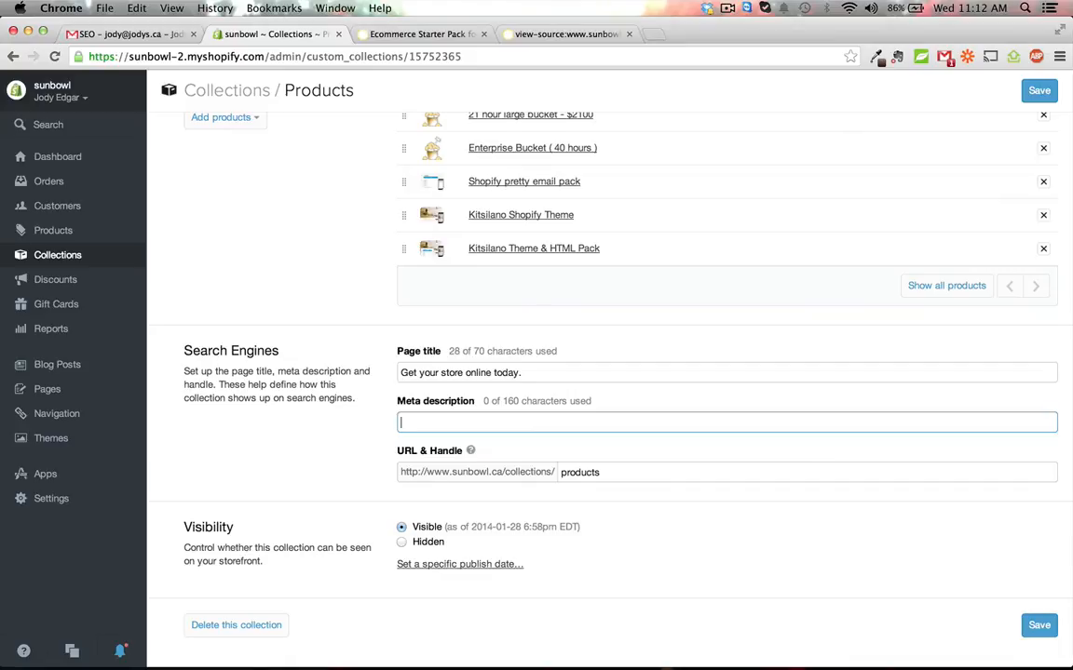
{"action": "type", "text": "Use our"}
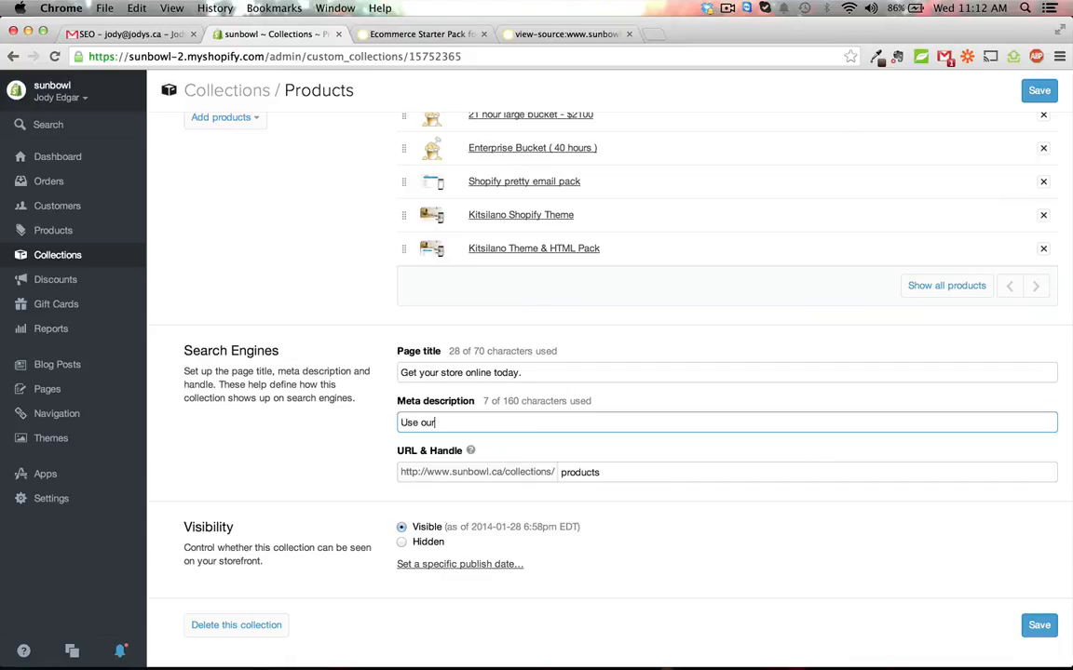
{"action": "type", "text": "We have"}
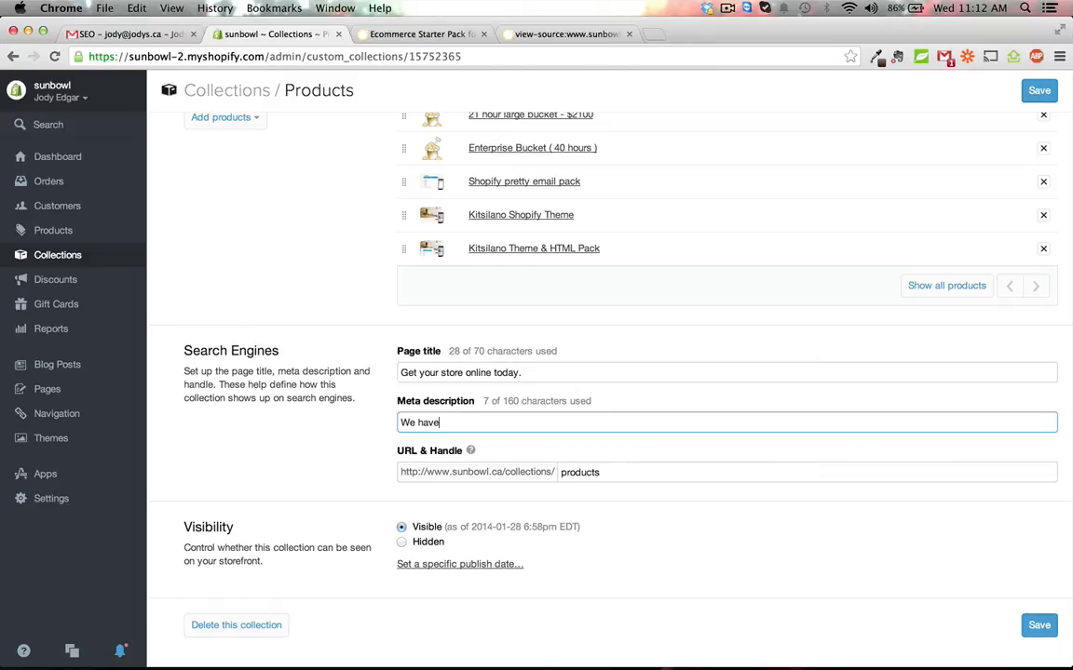
{"action": "type", "text": "Do you"}
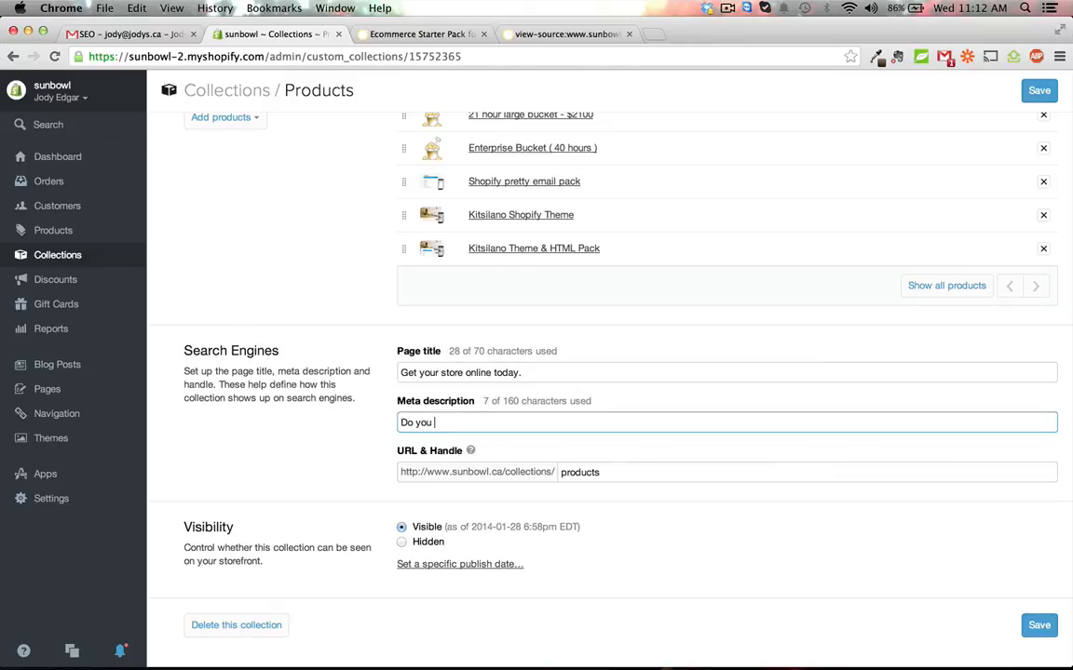
{"action": "type", "text": "need to get your st"}
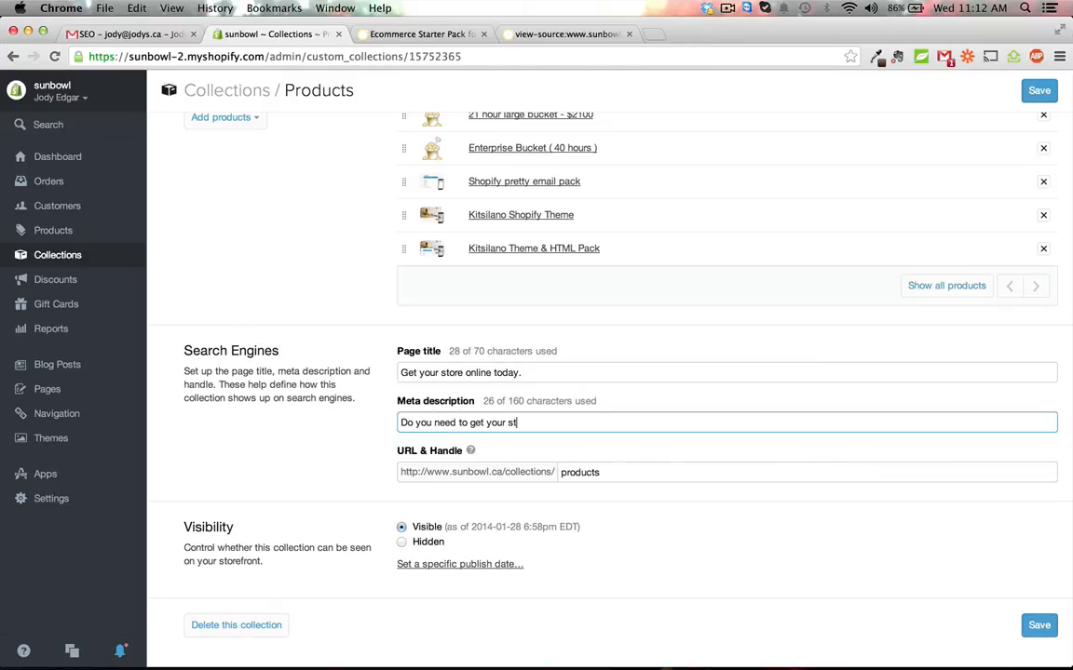
{"action": "type", "text": "ore online toda"}
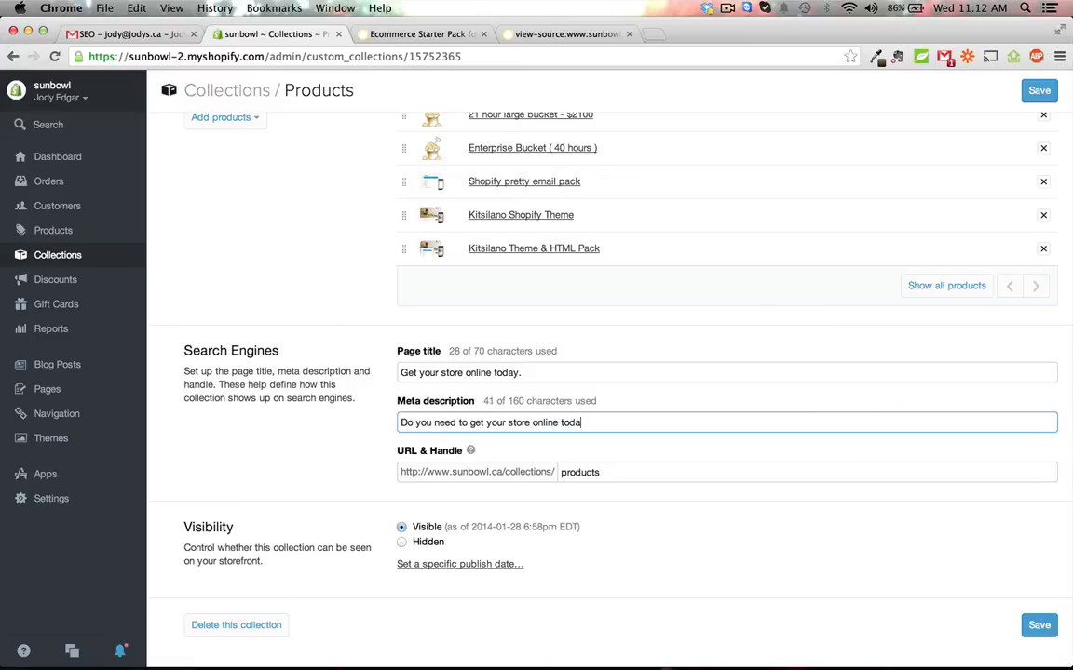
{"action": "type", "text": "? T"}
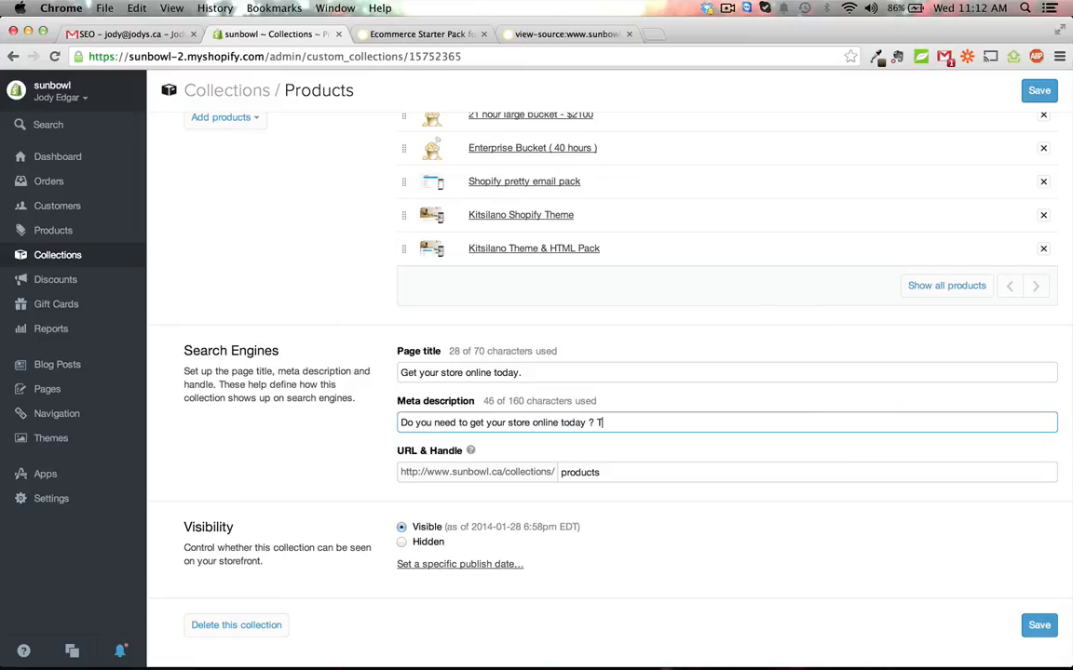
{"action": "type", "text": "h"}
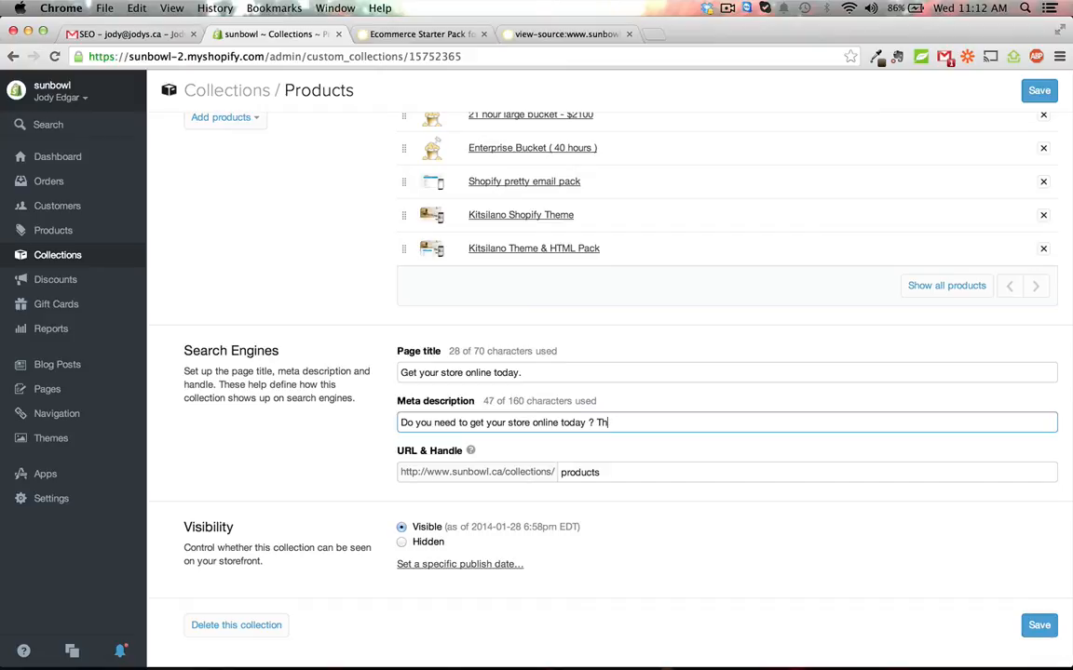
Step: Finish the description about buckets engaging real experts to help your store, and save
{"action": "type", "text": "Our buckets"}
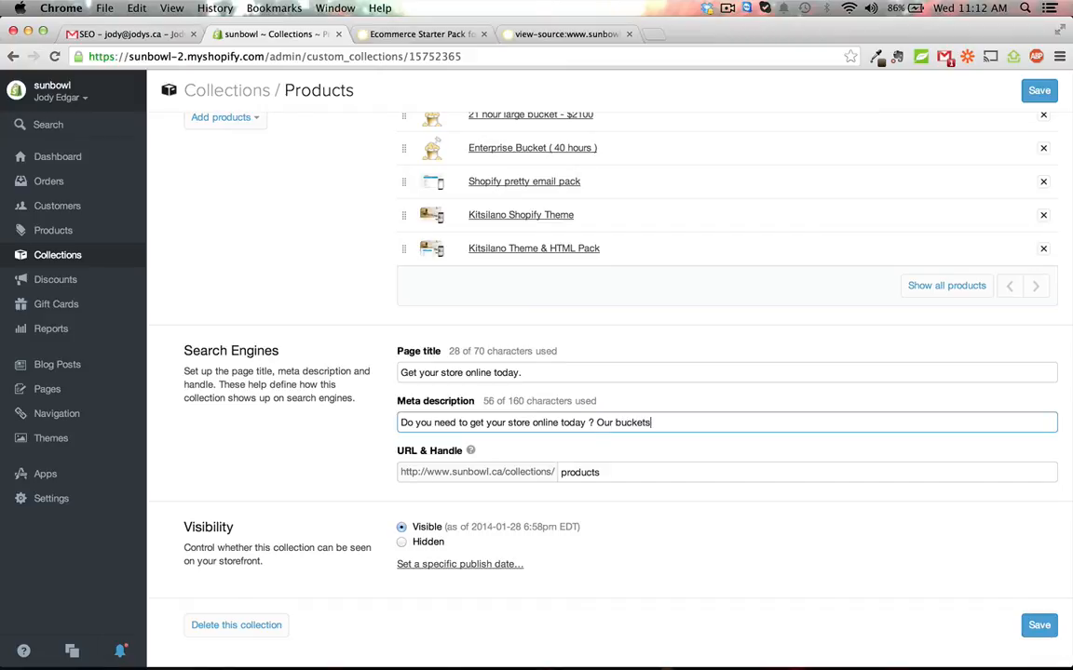
{"action": "type", "text": "can help you"}
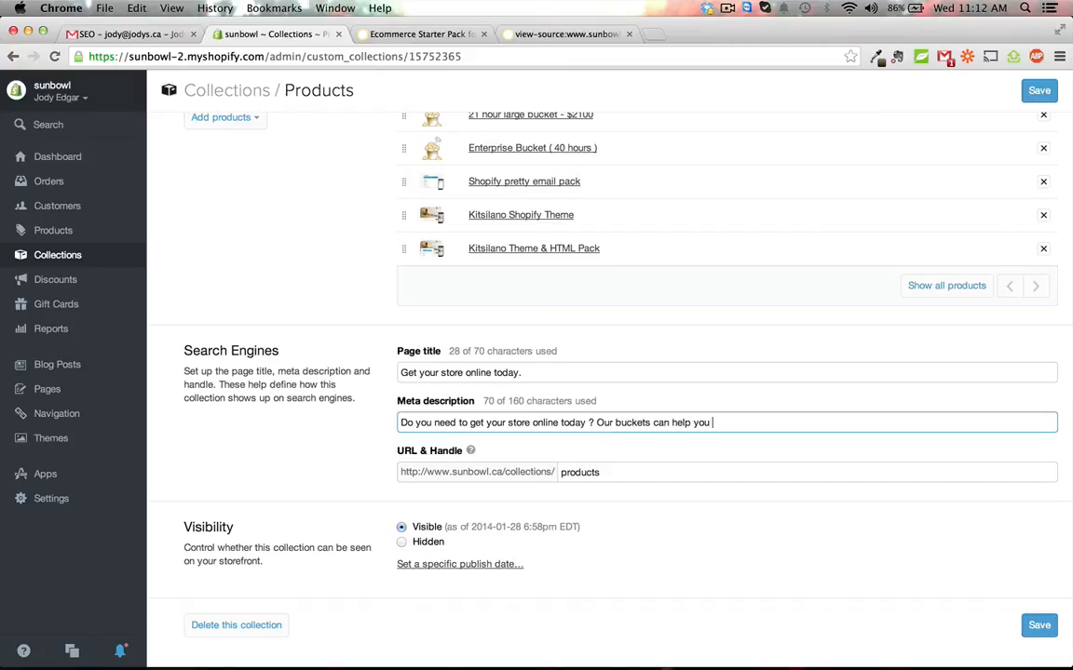
{"action": "type", "text": "engage"}
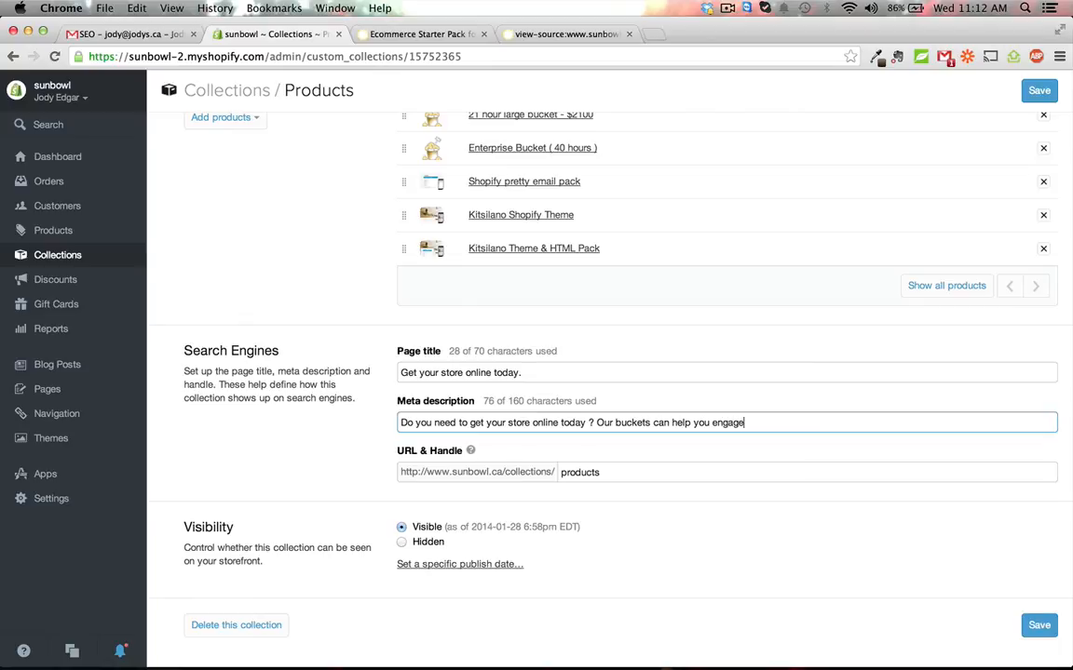
{"action": "type", "text": "real"}
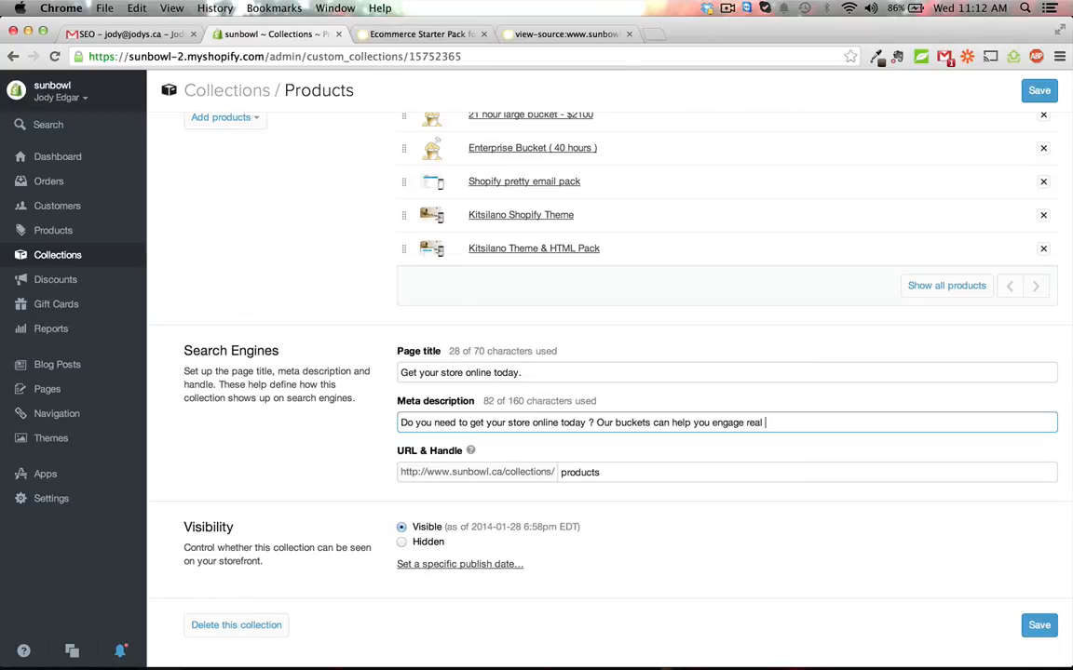
{"action": "type", "text": "experts ath"}
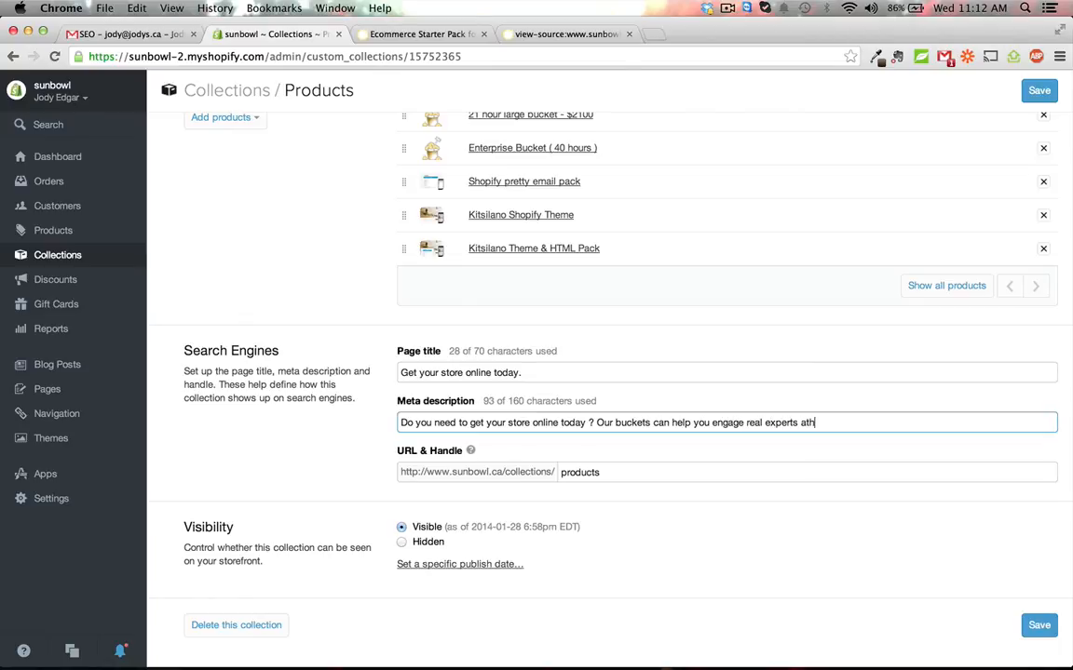
{"action": "type", "text": "that can help"}
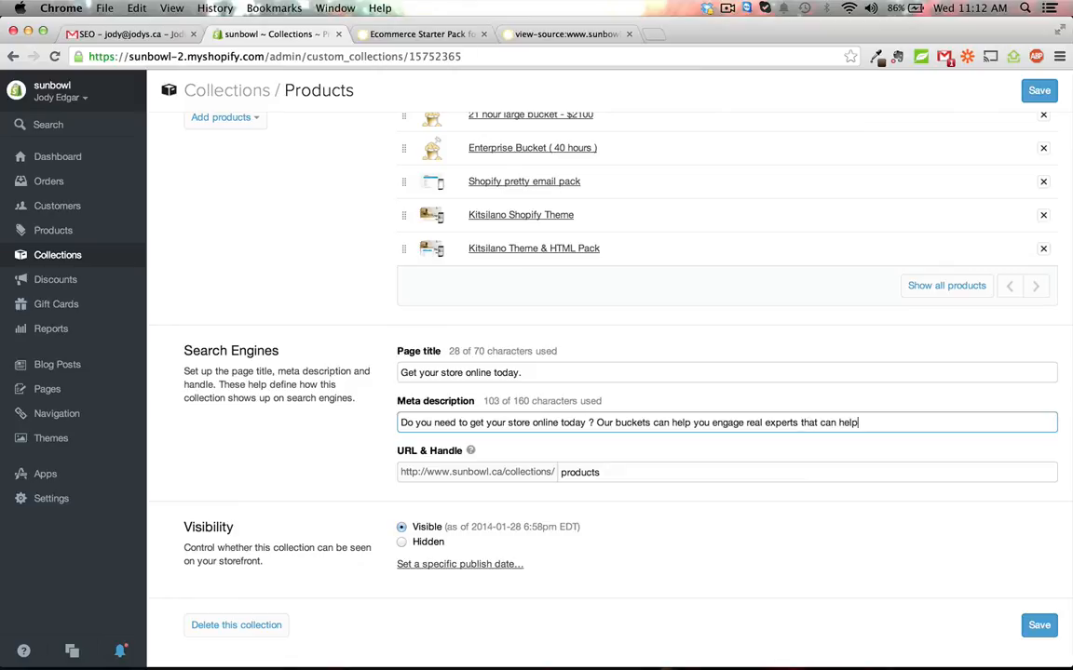
{"action": "type", "text": "you with"}
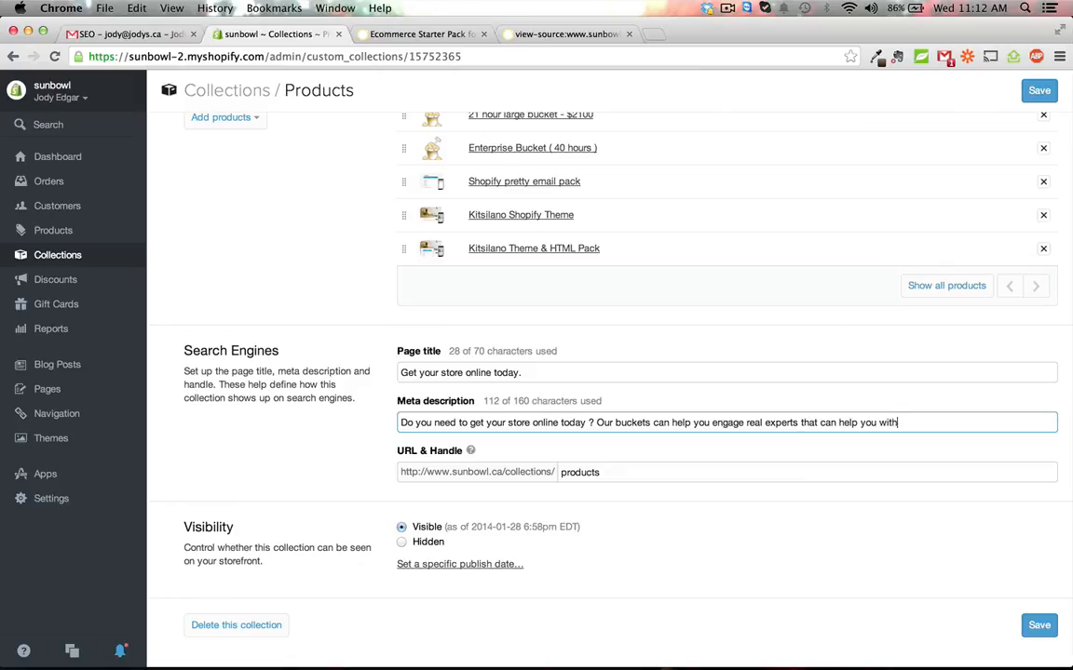
{"action": "type", "text": "your store"}
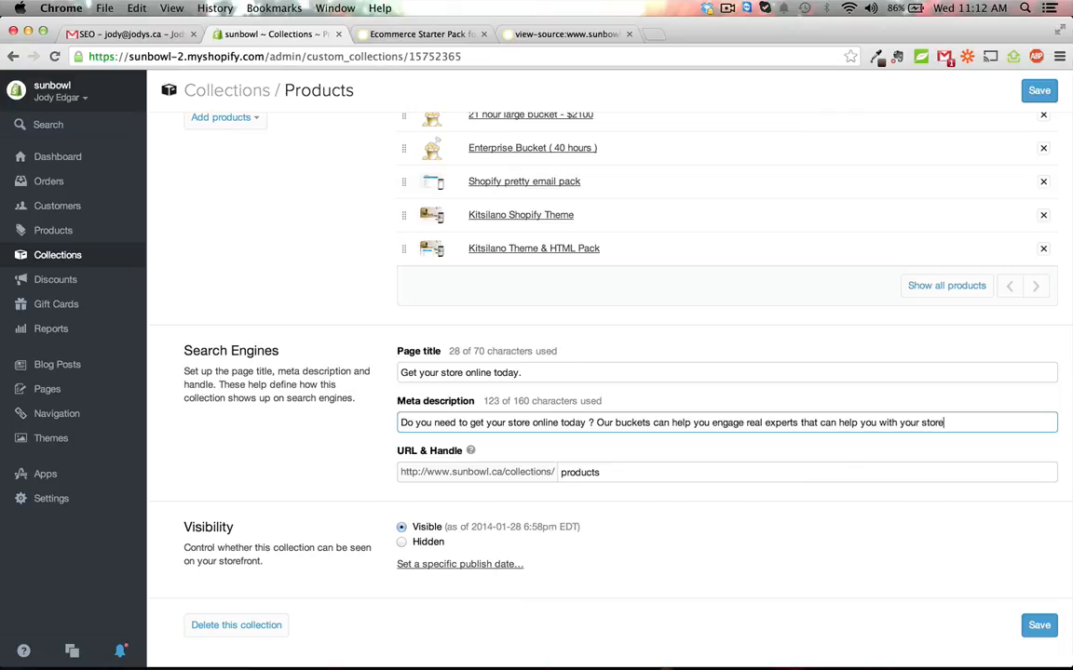
{"action": "type", "text": "."}
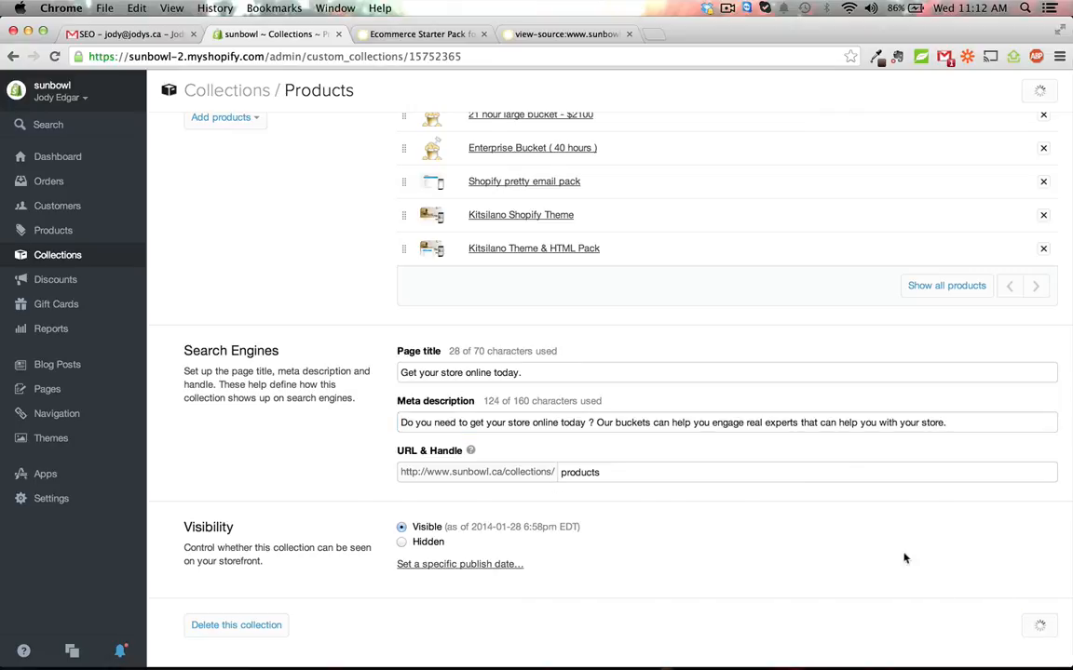
{"action": "left_click", "coordinate": [1039, 91]}
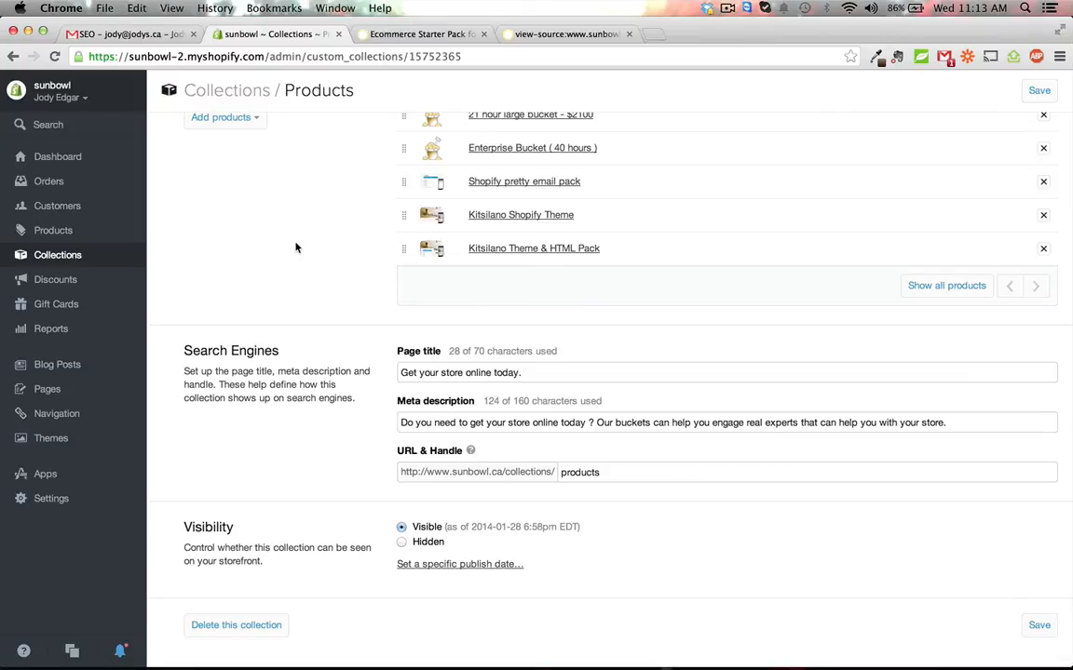
Step: Open the 'Why choose us ?' page and scroll to its search engine listing
{"action": "left_click", "coordinate": [47, 389]}
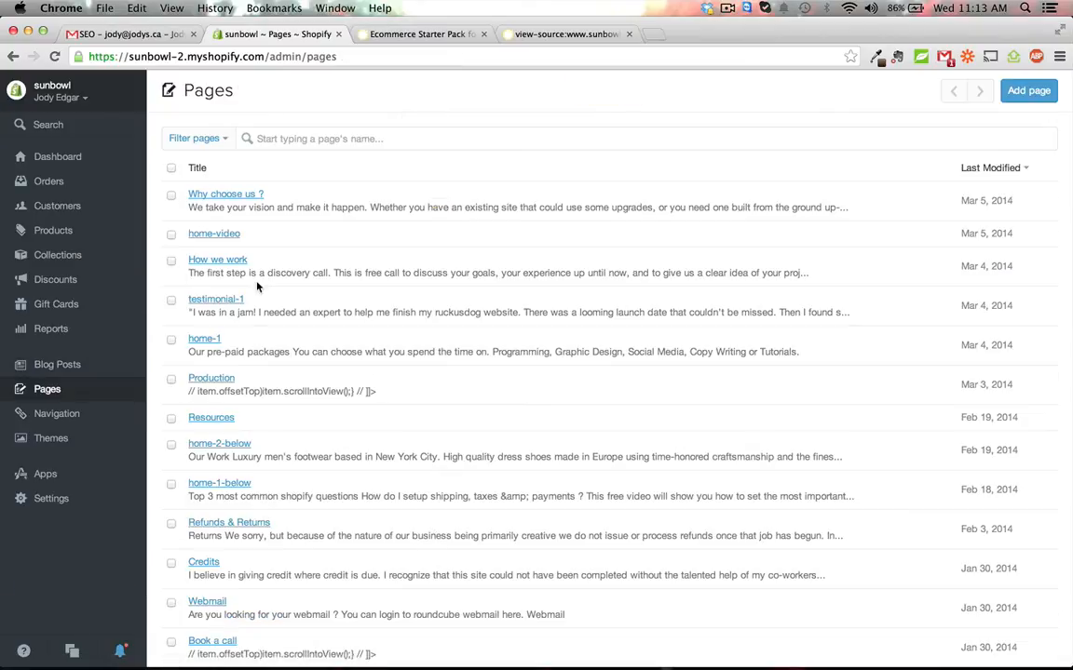
{"action": "mouse_move", "coordinate": [292, 246]}
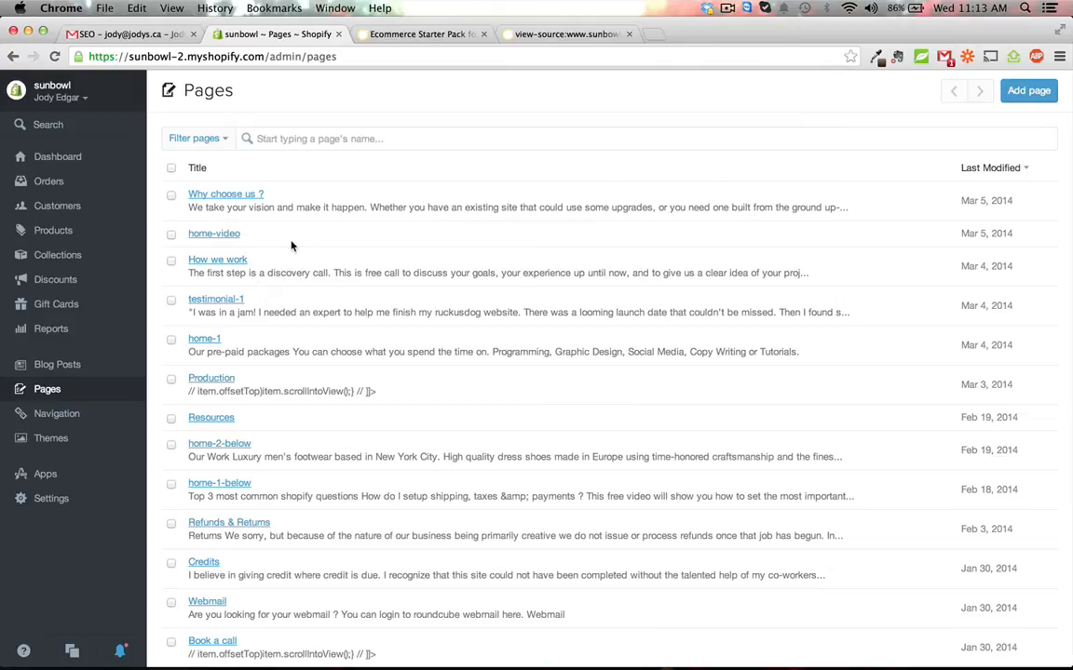
{"action": "left_click", "coordinate": [226, 194]}
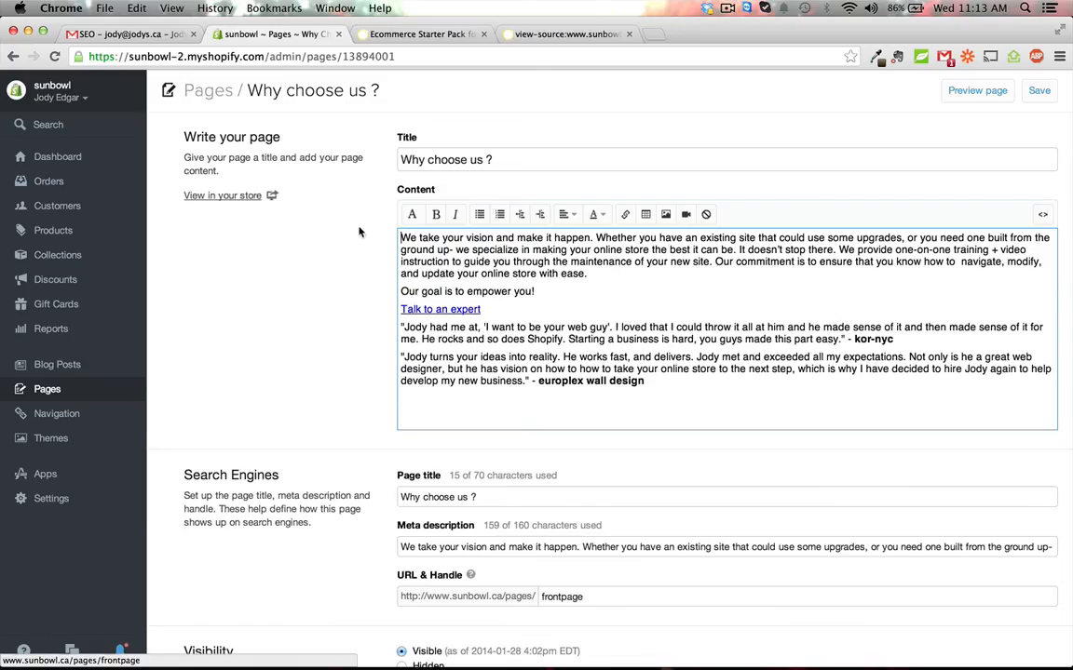
{"action": "scroll", "scroll_direction": "down", "scroll_amount": 3}
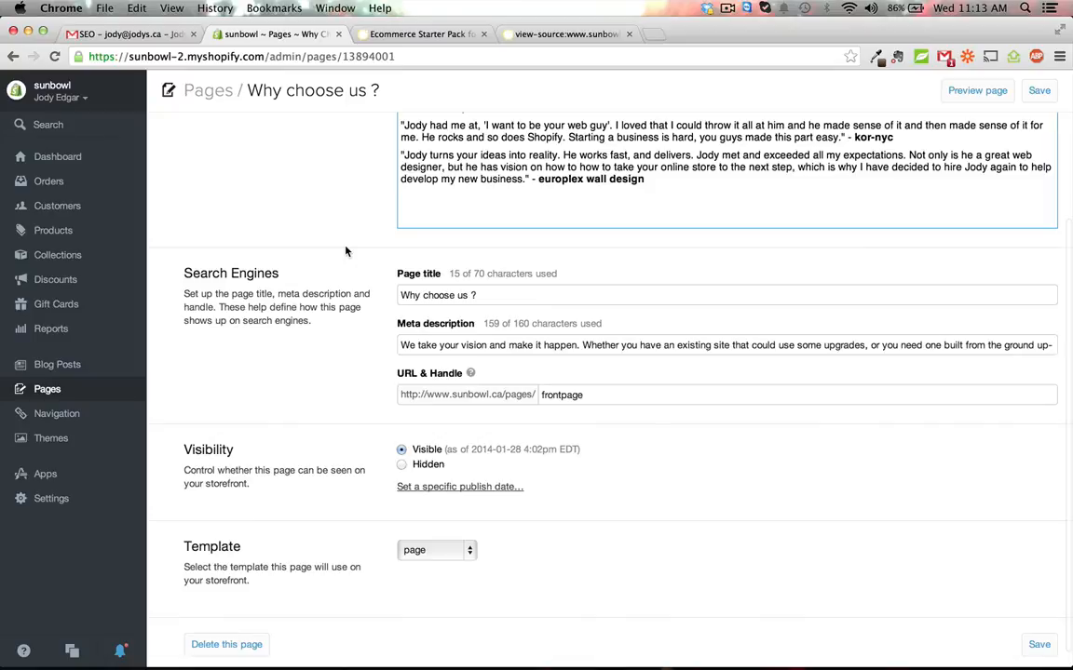
{"action": "mouse_move", "coordinate": [362, 286]}
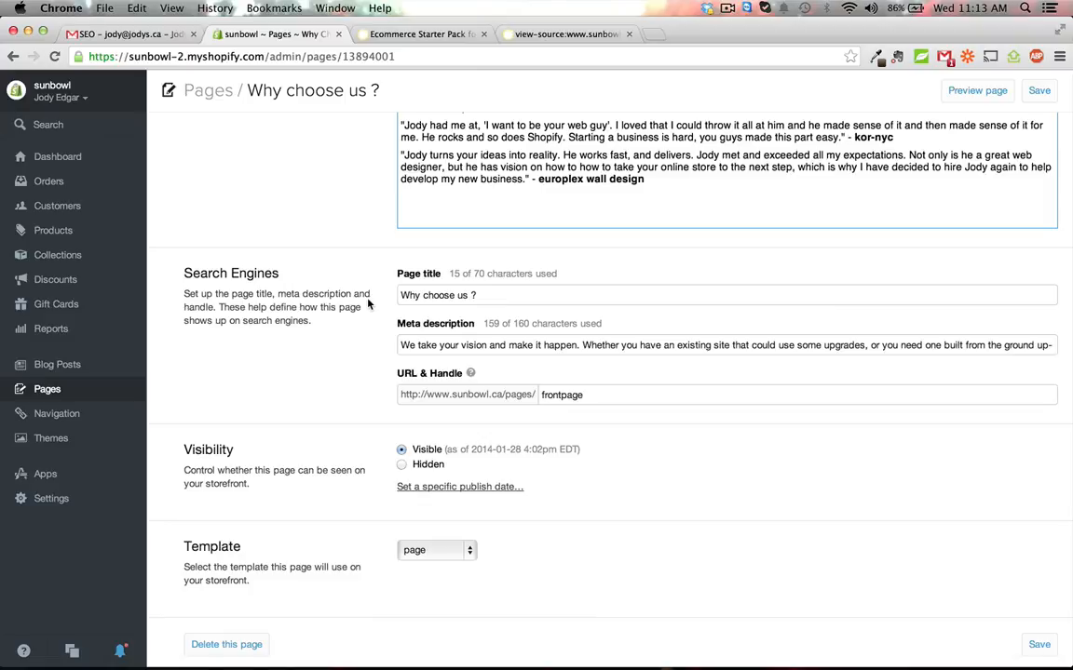
{"action": "mouse_move", "coordinate": [363, 303]}
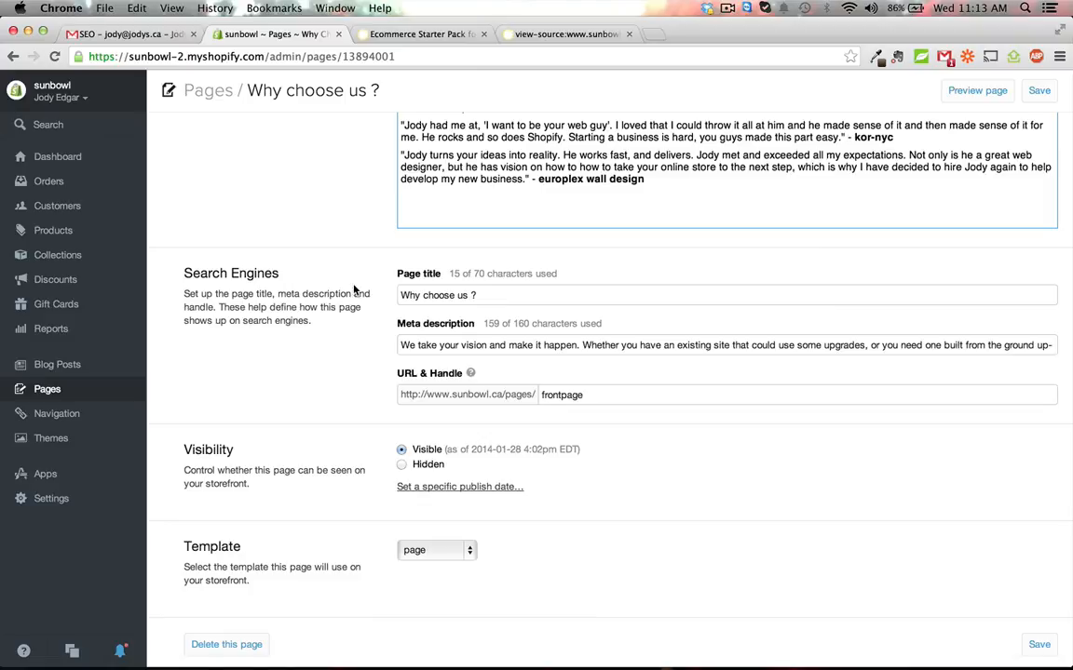